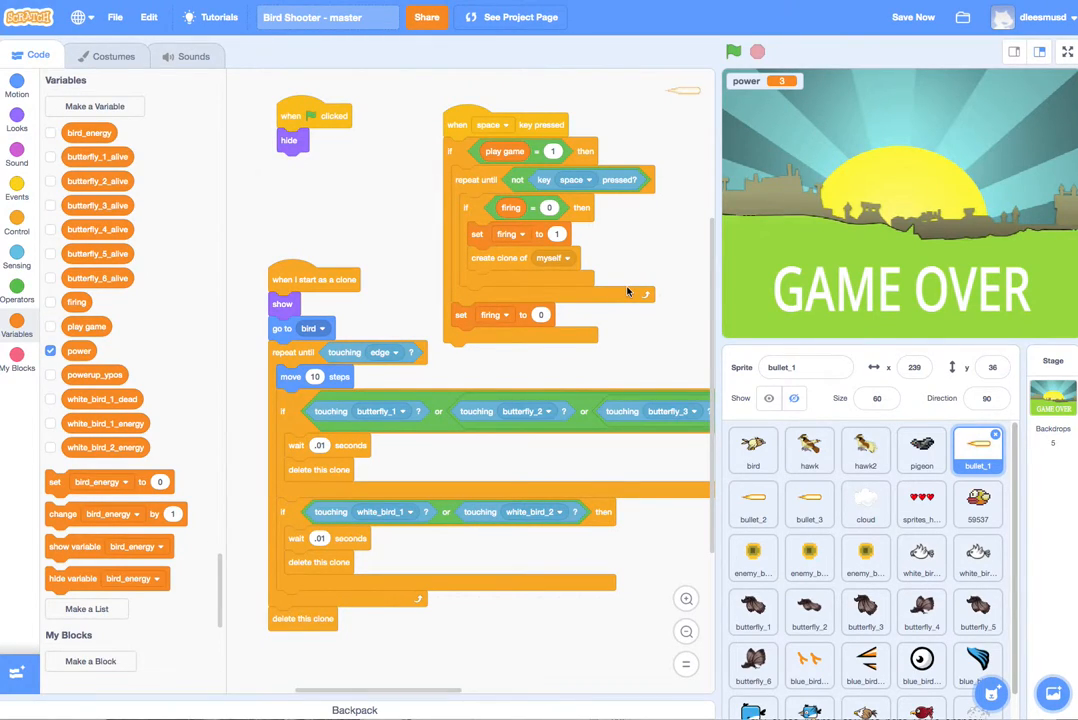
{"action": "mouse_move", "coordinate": [618, 304]}
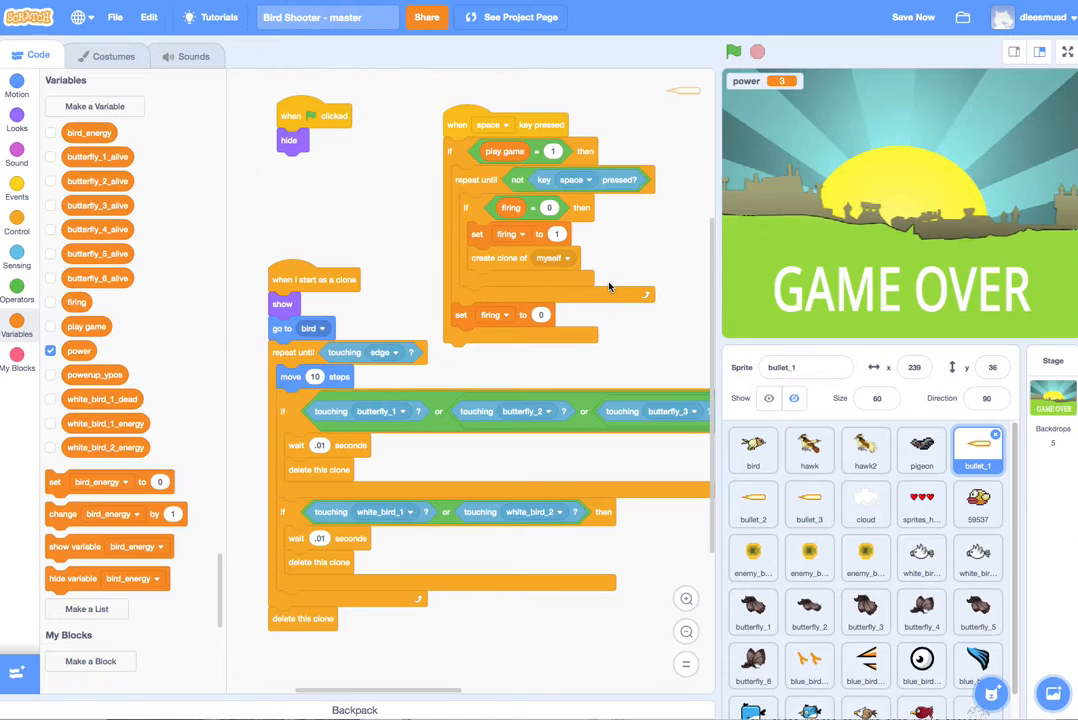
{"action": "mouse_move", "coordinate": [770, 482]}
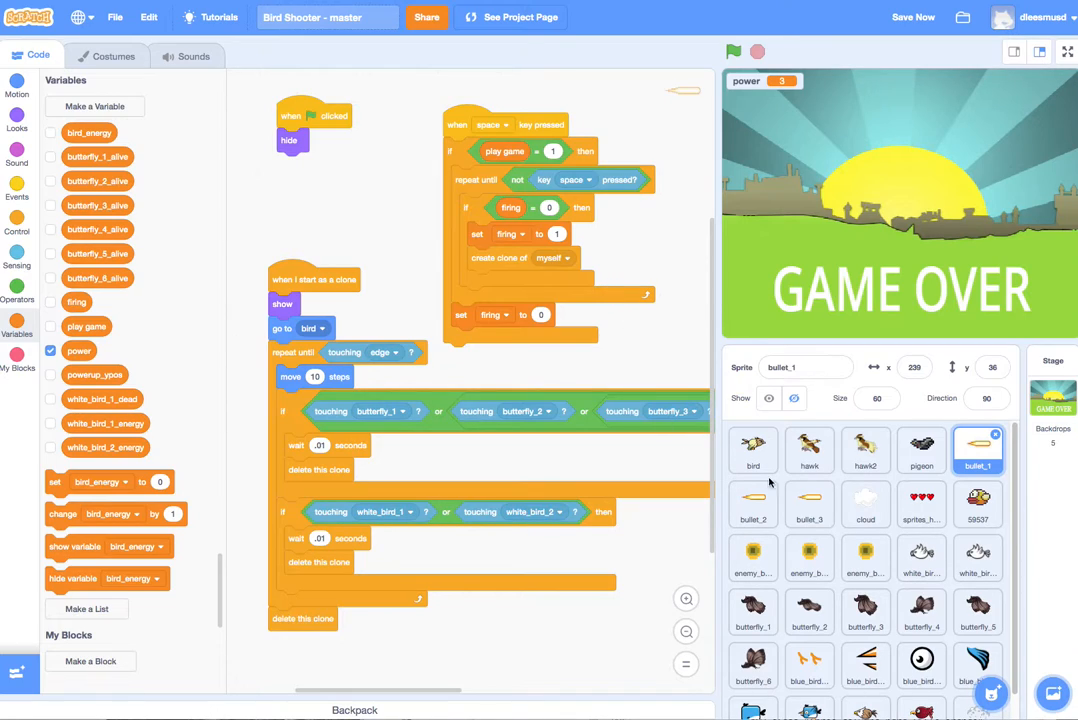
{"action": "mouse_move", "coordinate": [756, 500]}
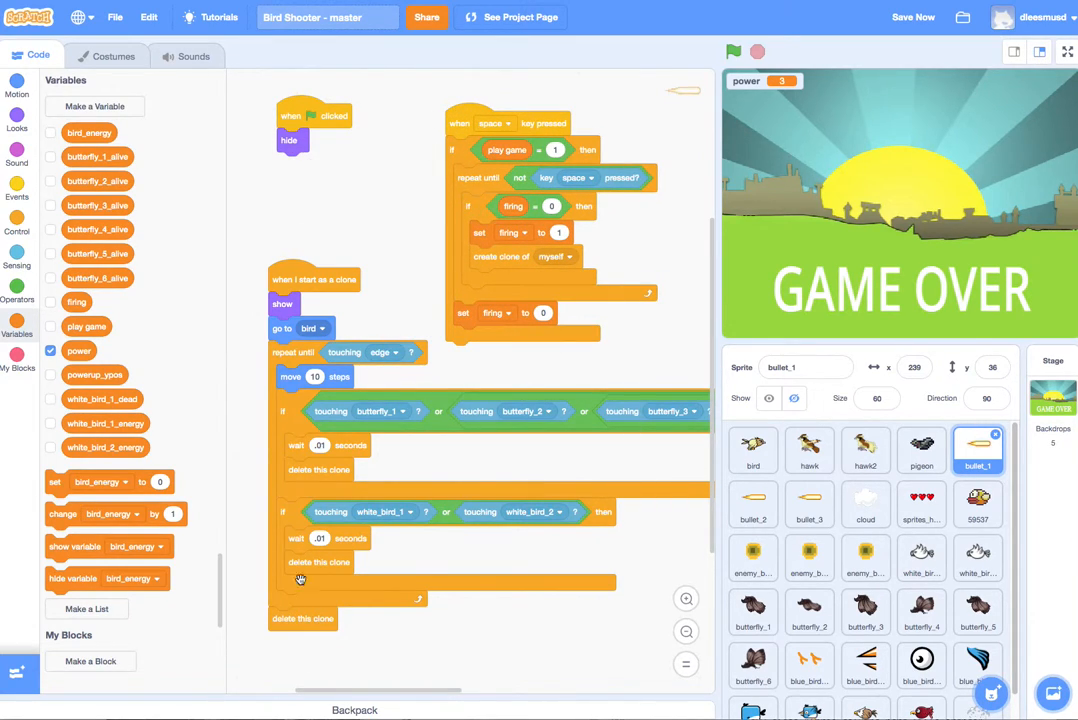
{"action": "mouse_move", "coordinate": [506, 290]}
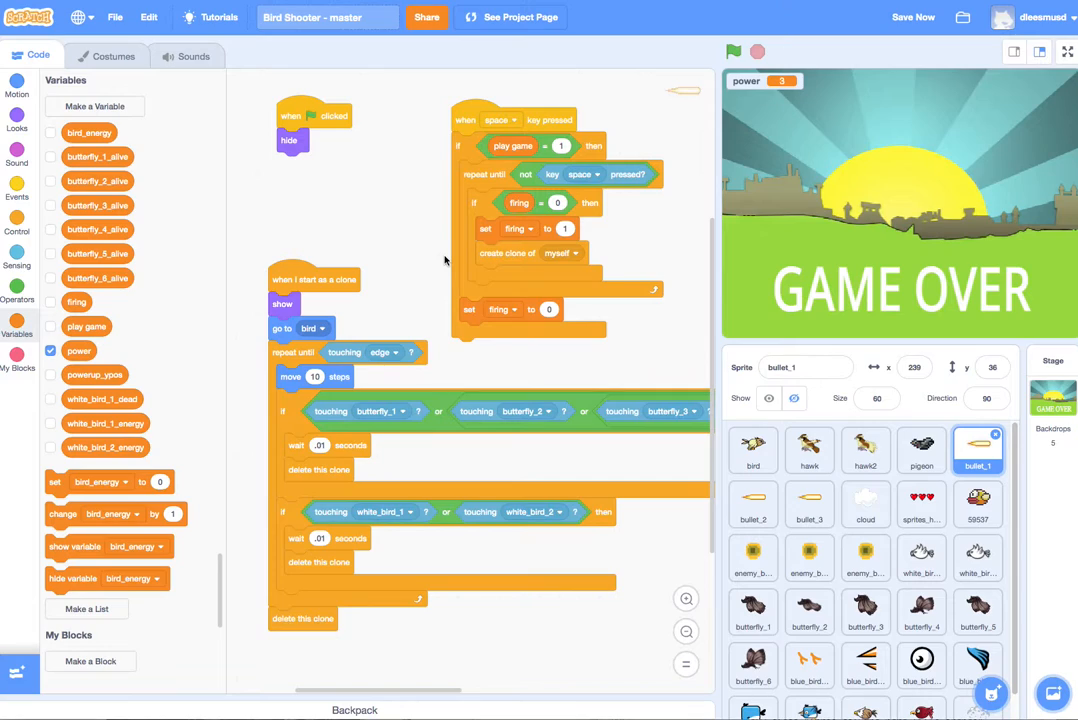
{"action": "mouse_move", "coordinate": [476, 260]}
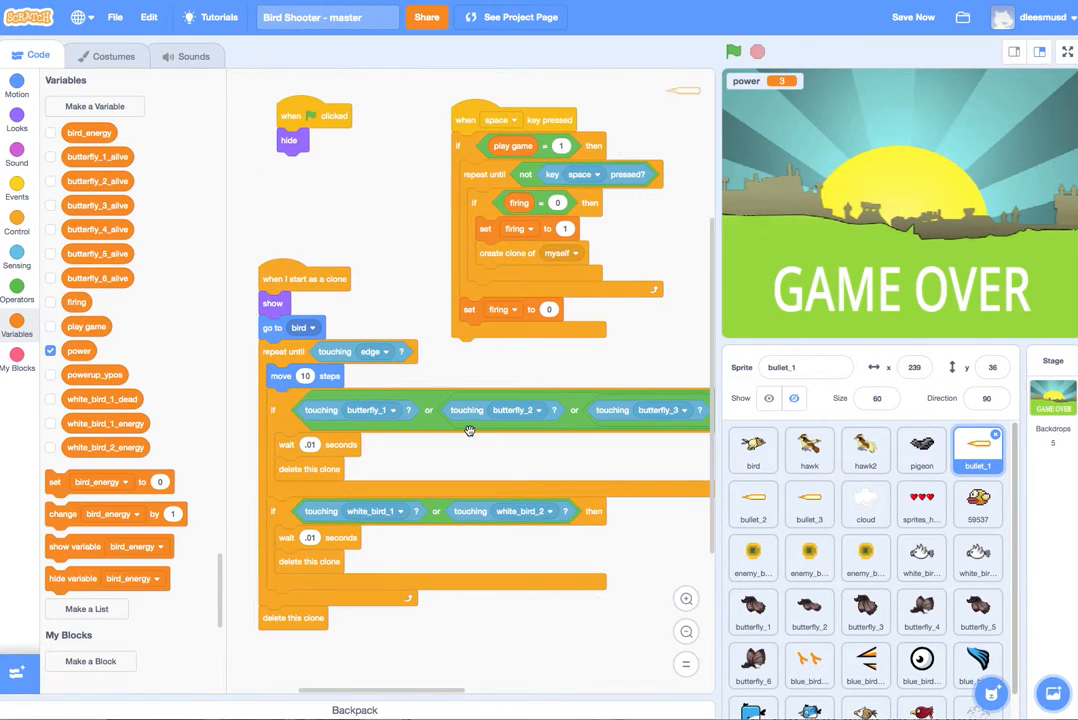
{"action": "mouse_move", "coordinate": [520, 462]}
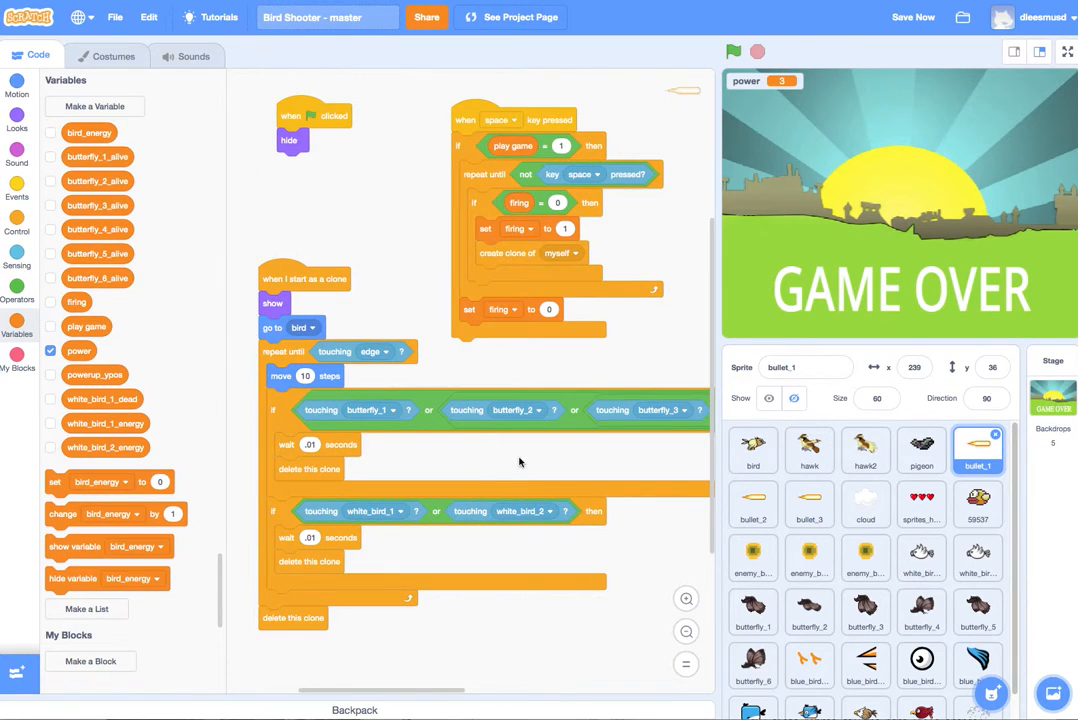
{"action": "mouse_move", "coordinate": [552, 556]}
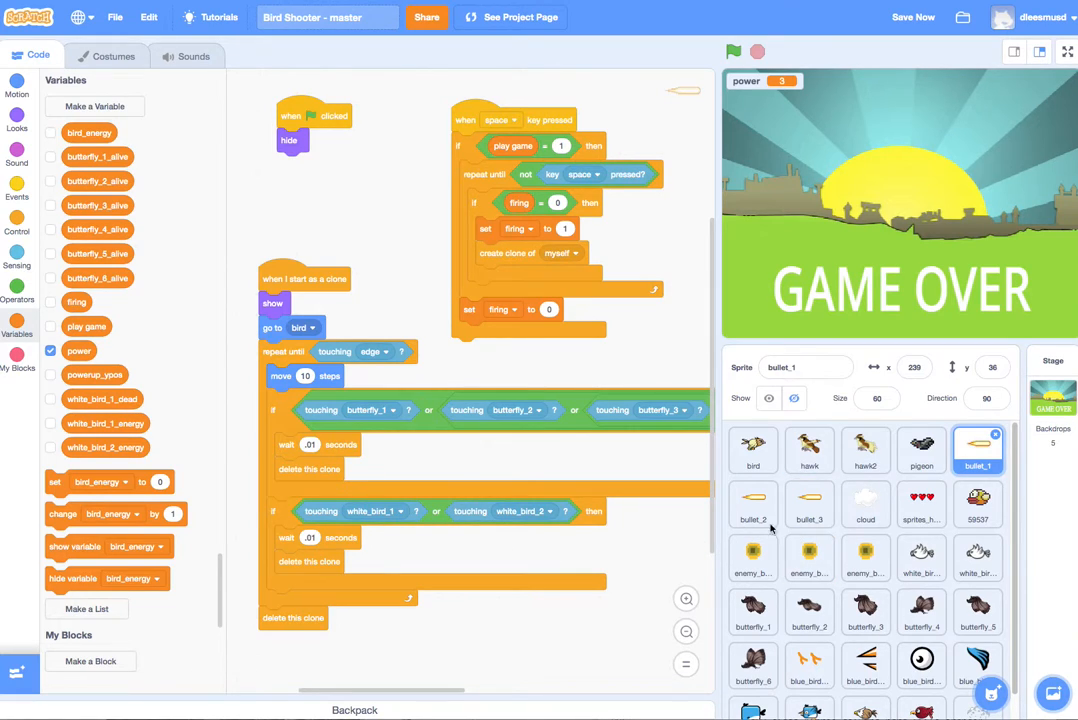
- Select the bullet_2 sprite and scroll to its 'when space key pressed' script
{"action": "left_click", "coordinate": [752, 504]}
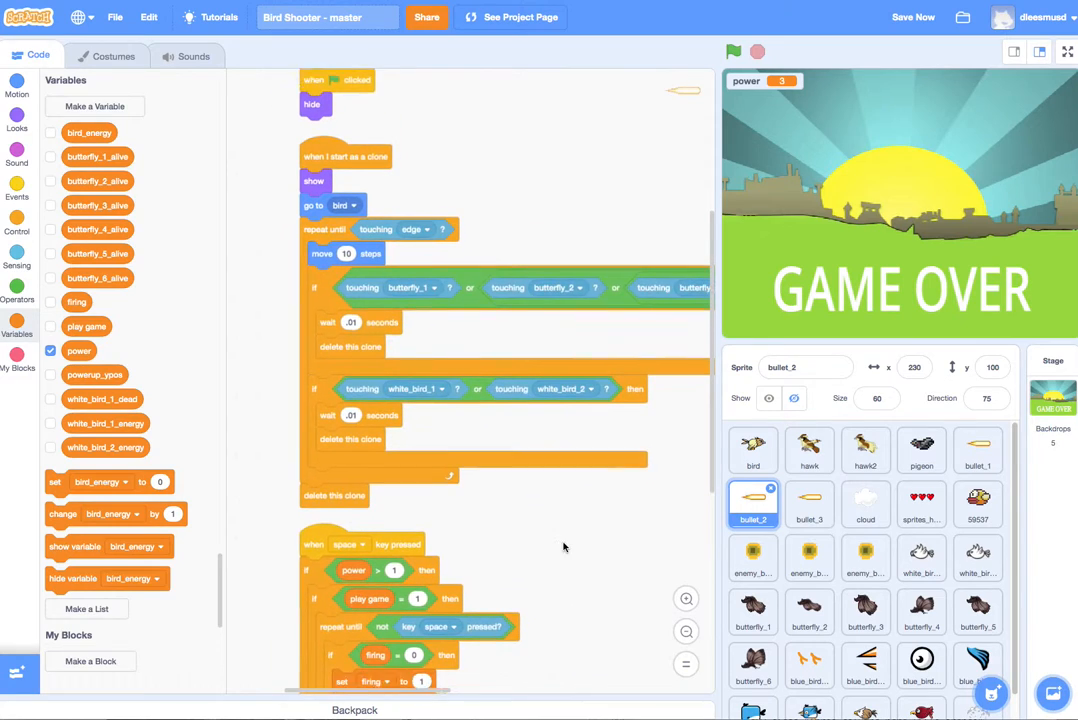
{"action": "scroll", "scroll_direction": "down", "scroll_amount": 3}
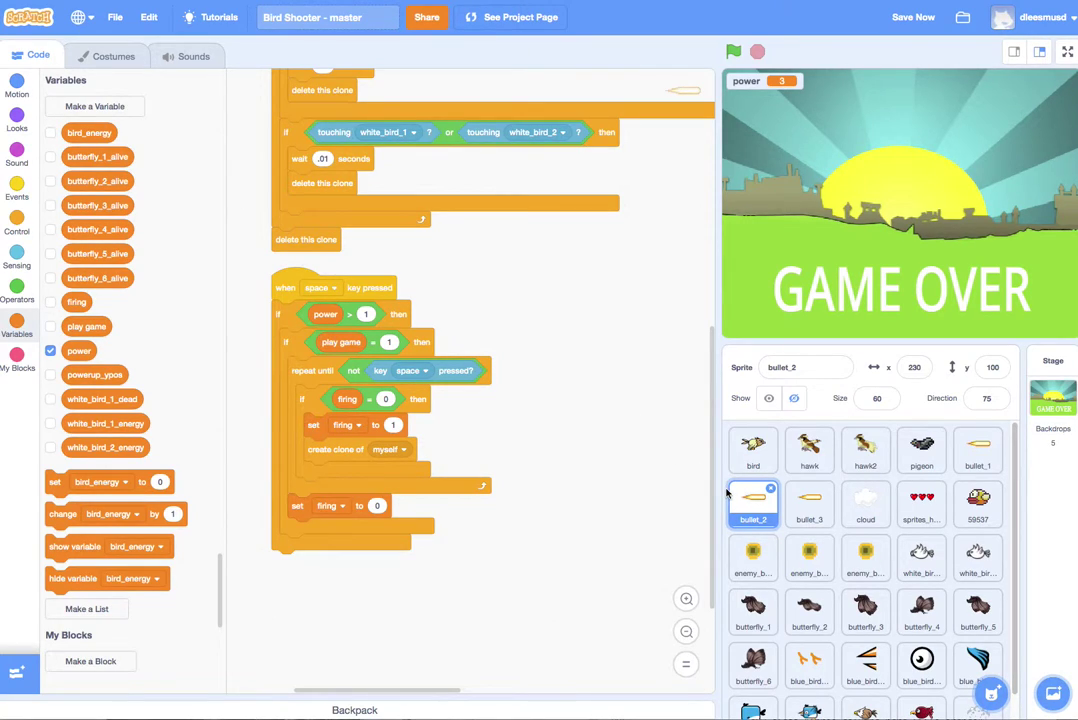
{"action": "mouse_move", "coordinate": [692, 516]}
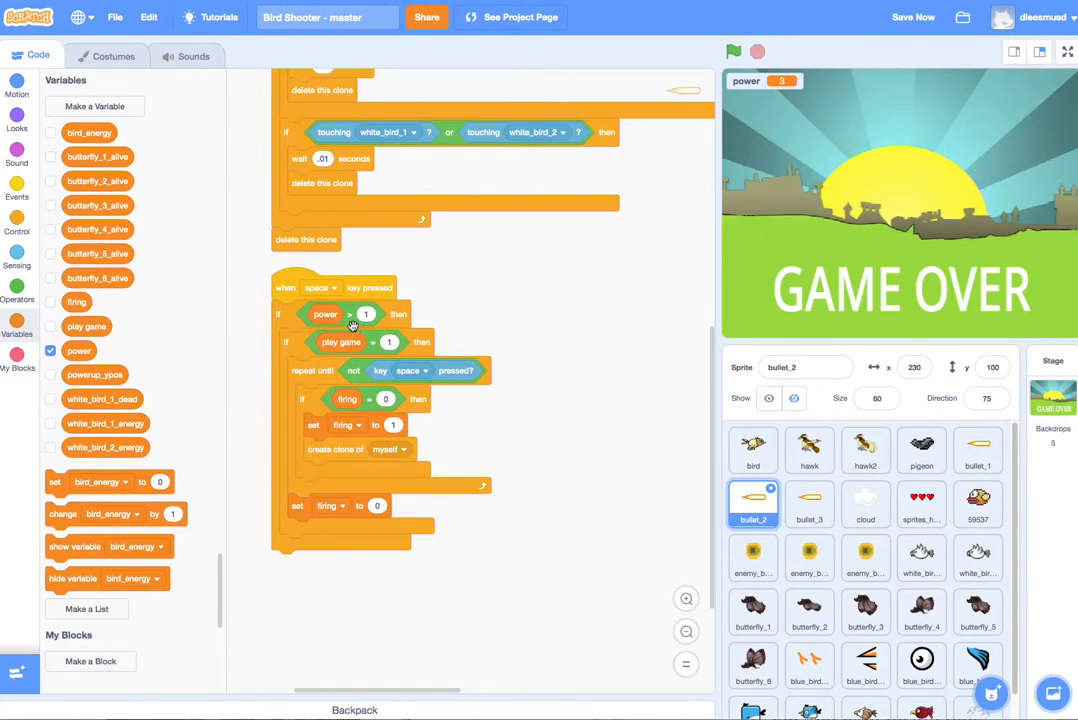
{"action": "mouse_move", "coordinate": [506, 322]}
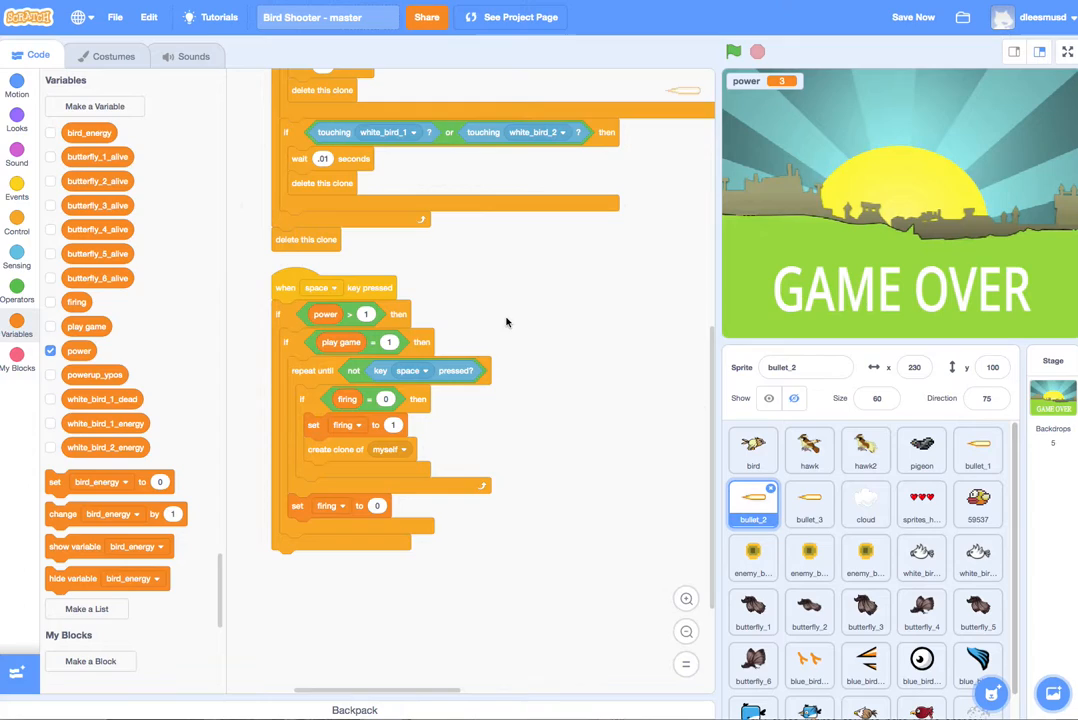
{"action": "mouse_move", "coordinate": [528, 324]}
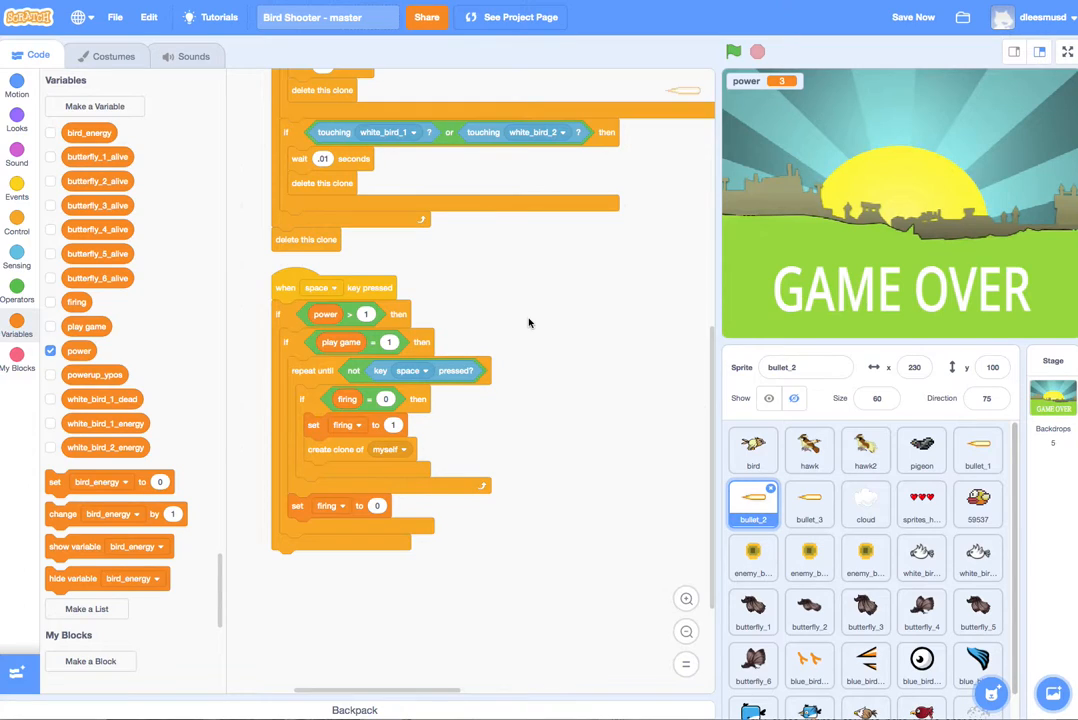
{"action": "mouse_move", "coordinate": [556, 310]}
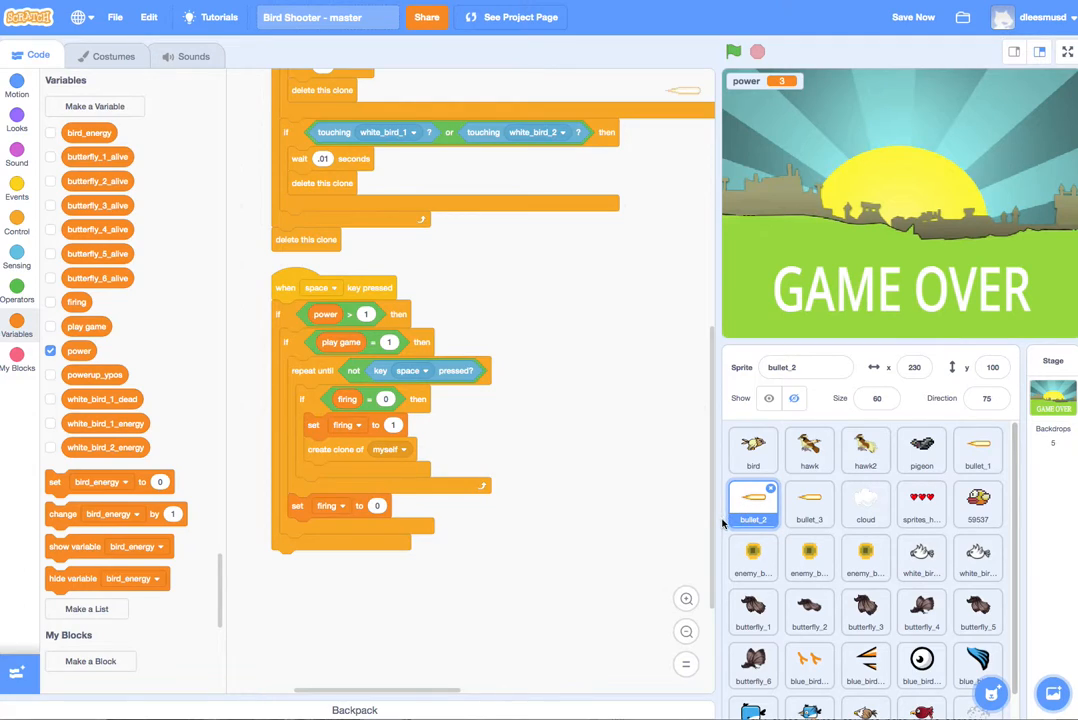
{"action": "mouse_move", "coordinate": [612, 374]}
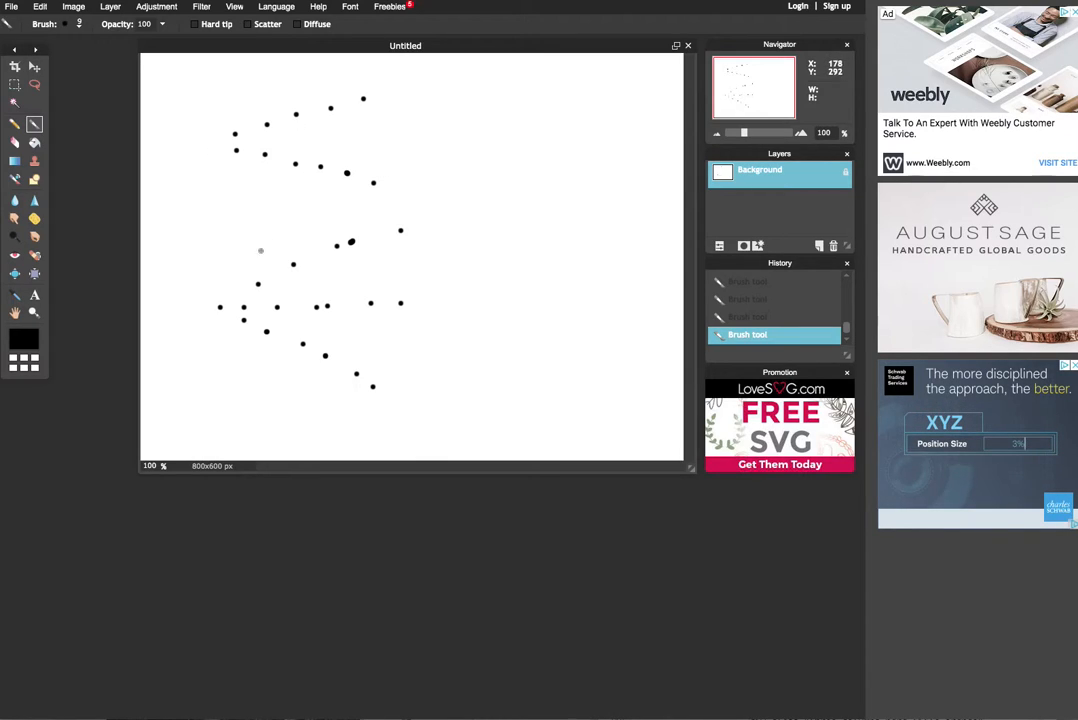
{"action": "mouse_move", "coordinate": [404, 318]}
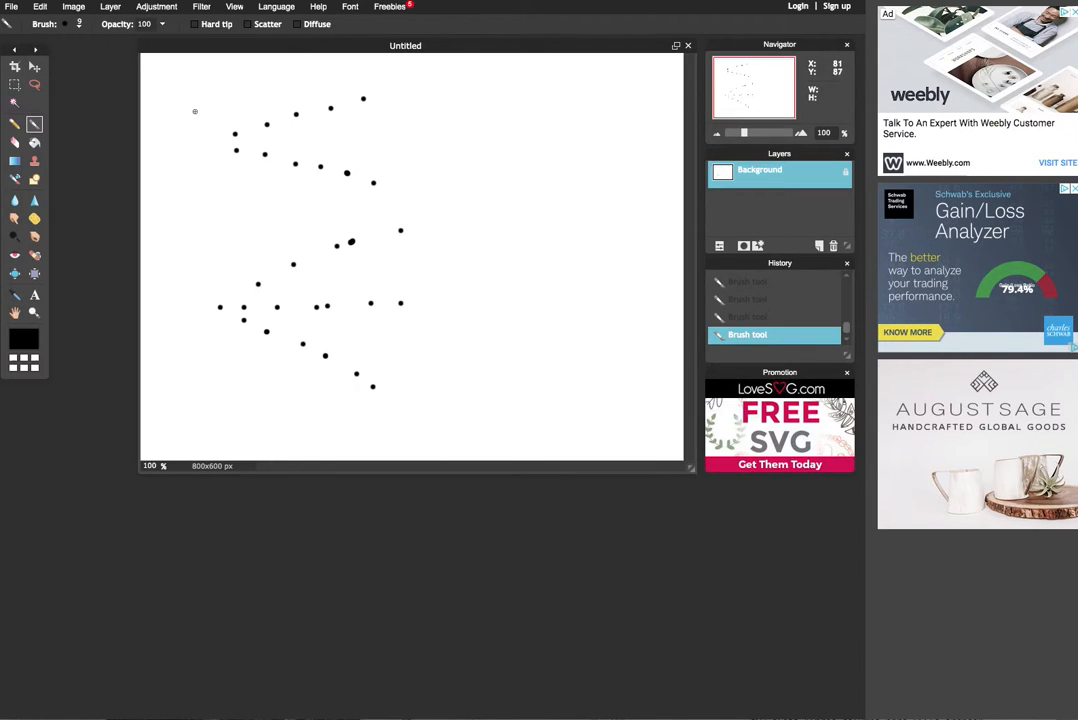
{"action": "mouse_move", "coordinate": [400, 104]}
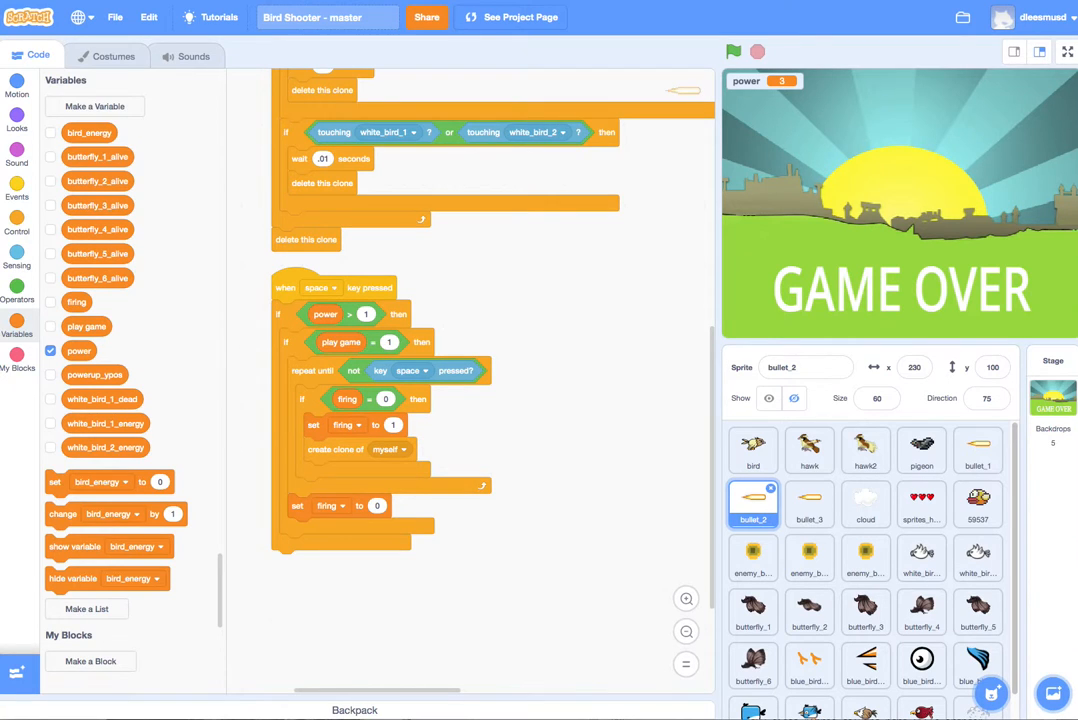
{"action": "mouse_move", "coordinate": [132, 280]}
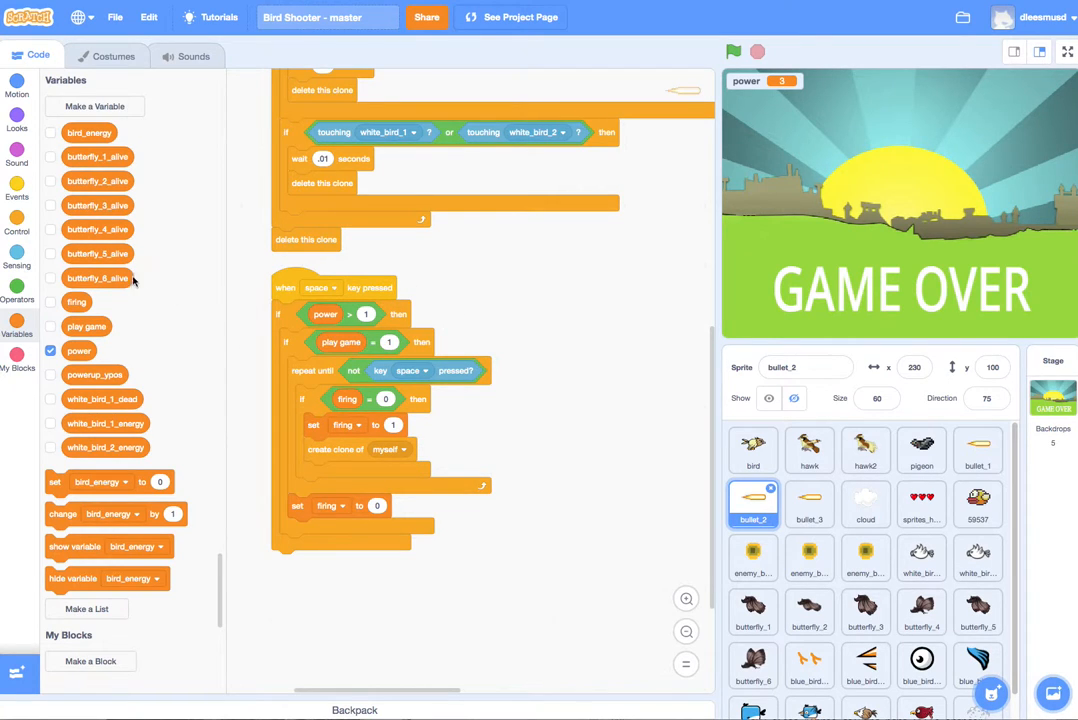
- Nest a new 'if then' block inside bullet_2's 'if power > 1' check
{"action": "left_click", "coordinate": [16, 230]}
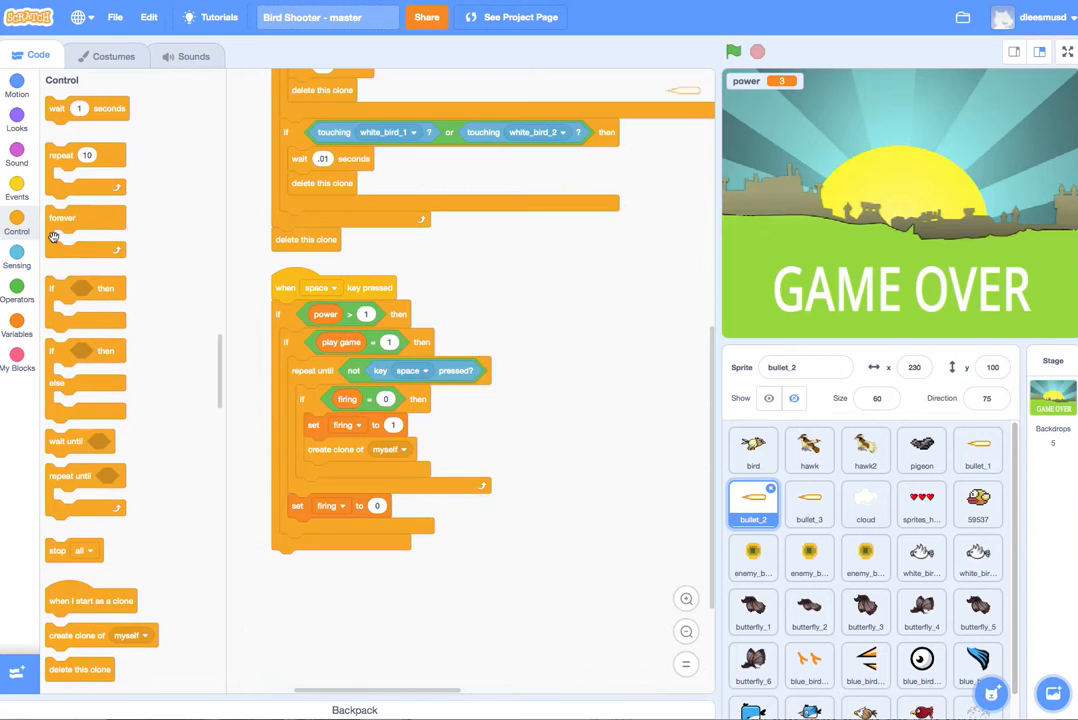
{"action": "left_click_drag", "start_coordinate": [84, 288], "coordinate": [576, 390]}
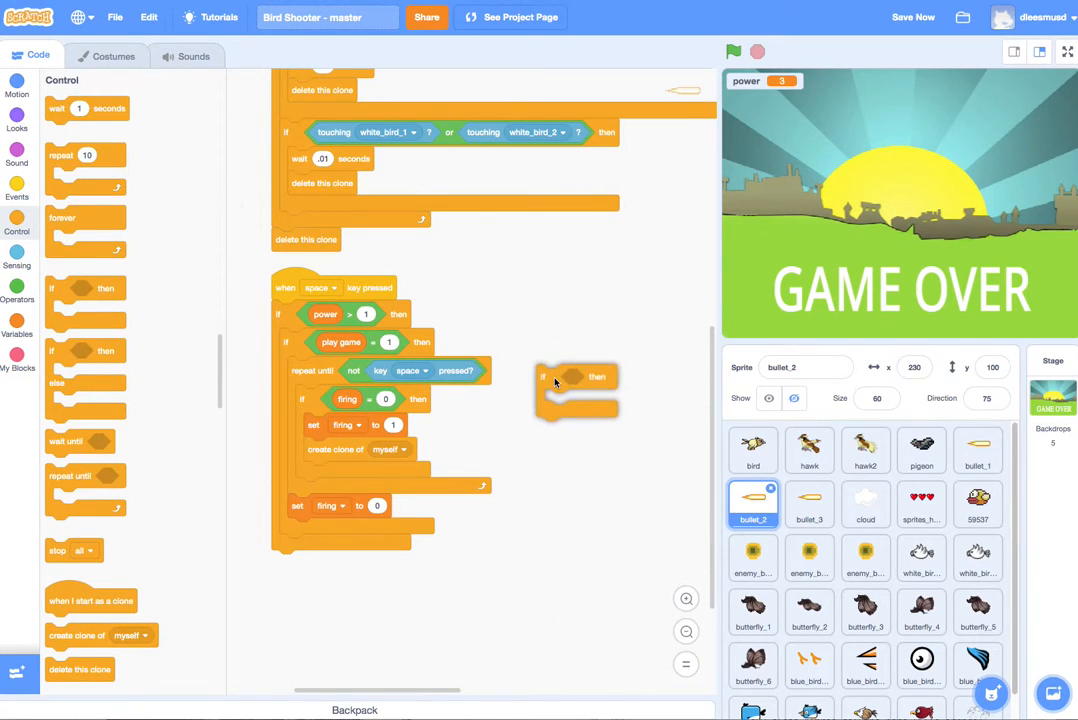
{"action": "left_click_drag", "start_coordinate": [576, 390], "coordinate": [376, 476]}
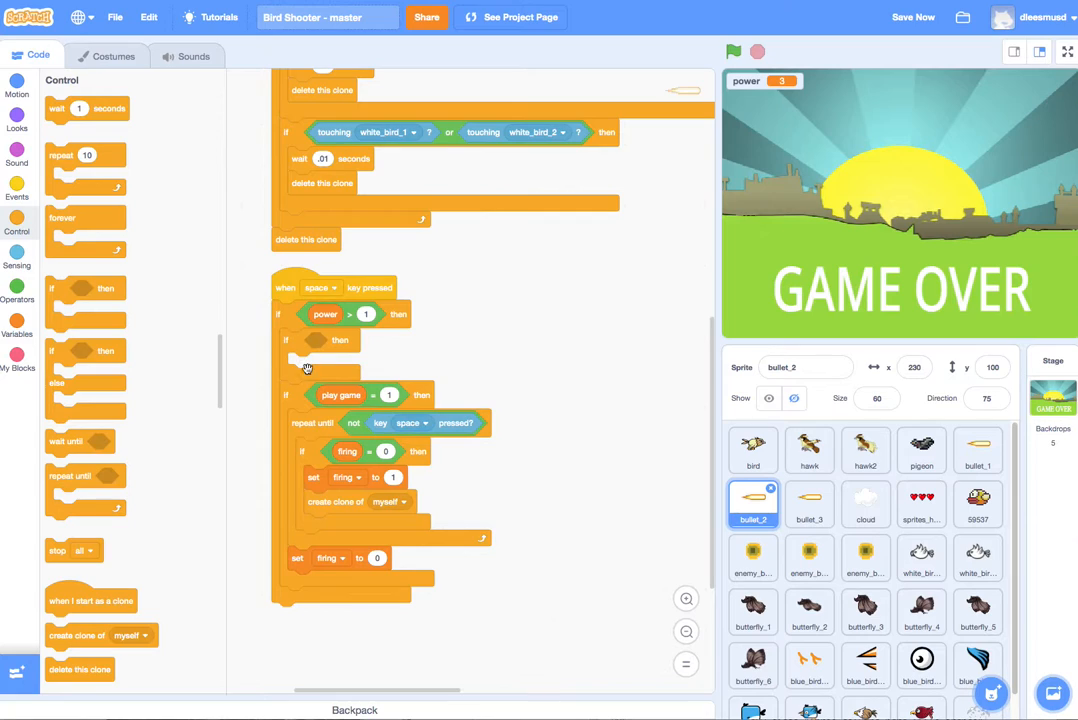
- Build the nested condition's comparison by duplicating the power reporter and testing it against 2
{"action": "left_click", "coordinate": [16, 290]}
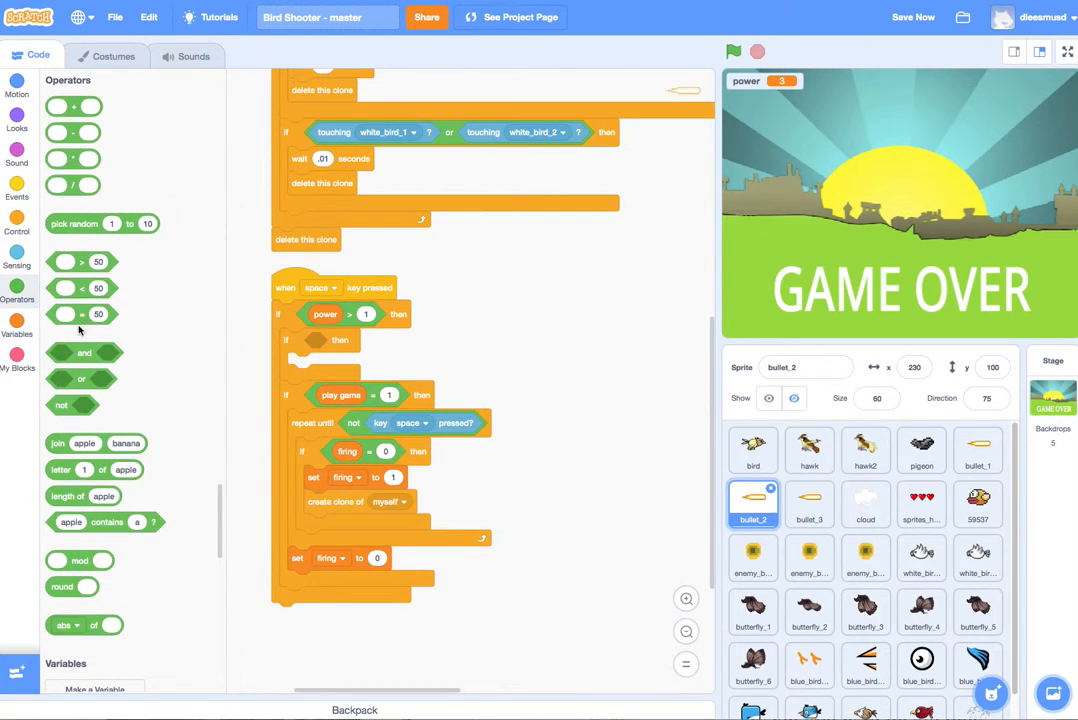
{"action": "right_click", "coordinate": [324, 314]}
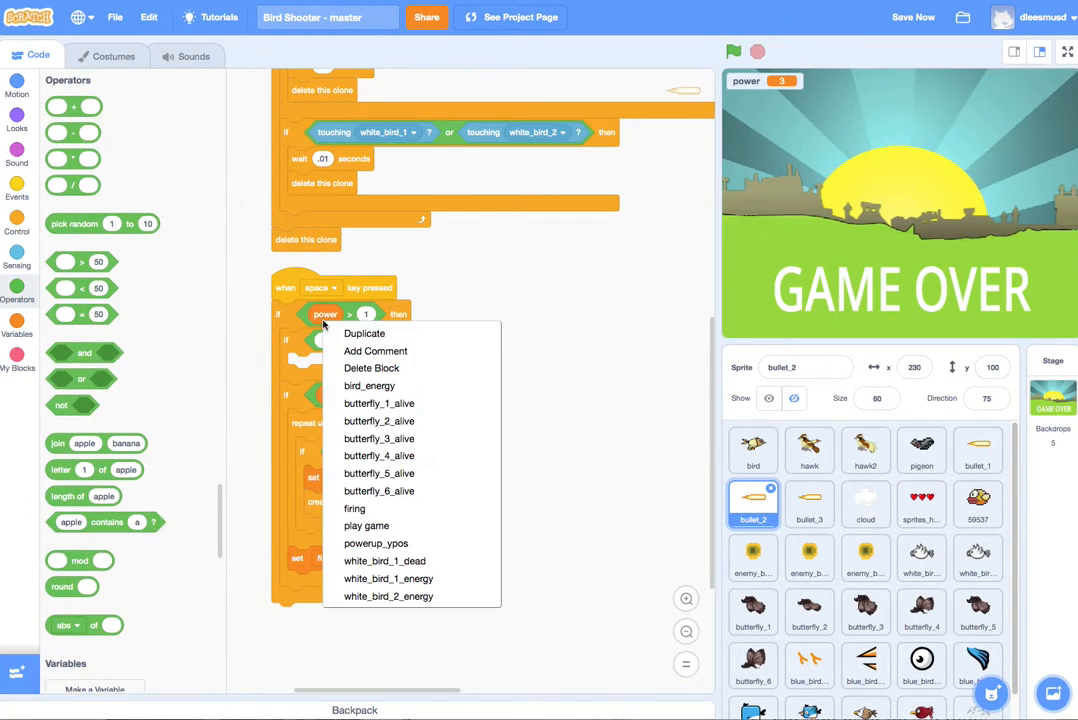
{"action": "left_click", "coordinate": [366, 342]}
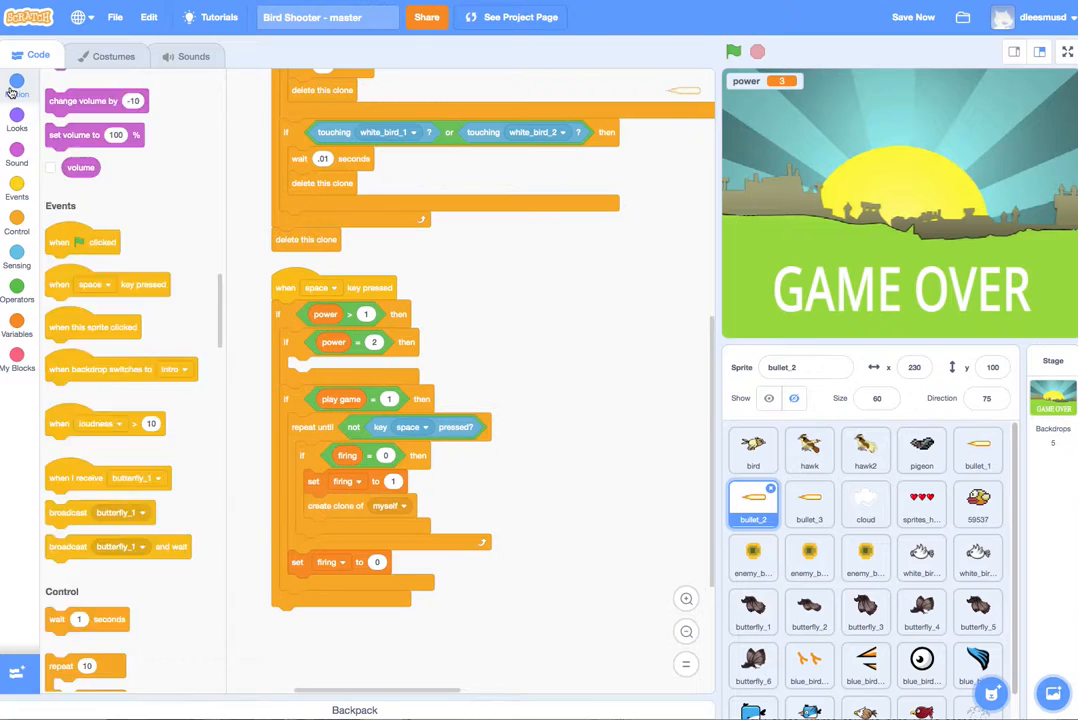
{"action": "left_click", "coordinate": [14, 90]}
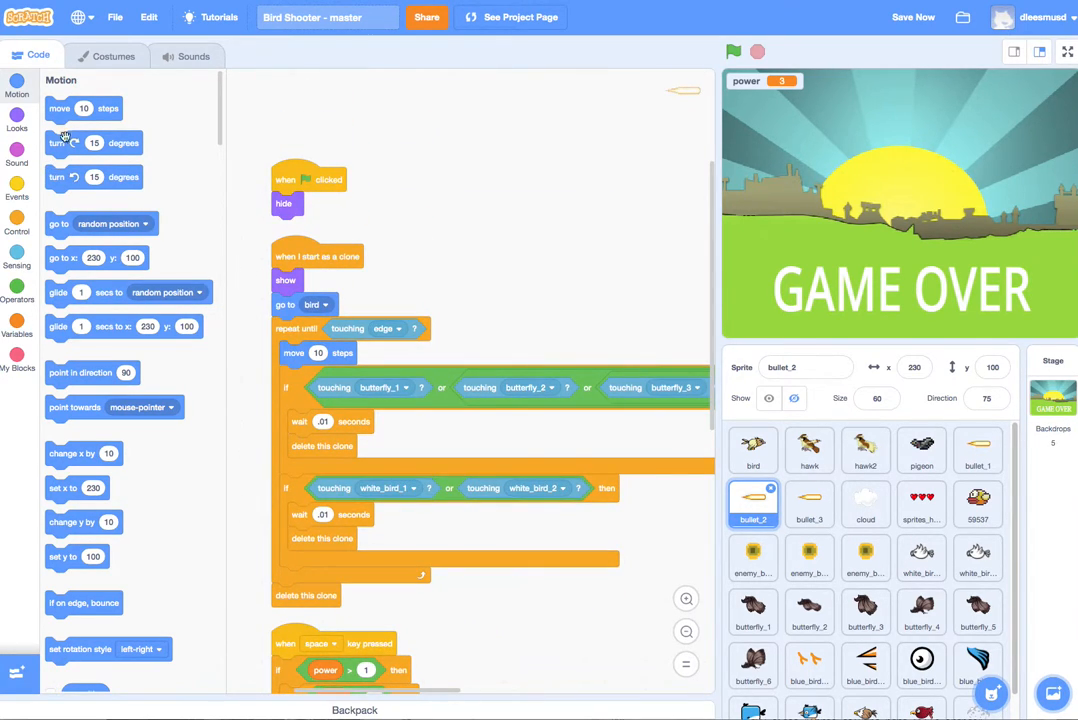
- Add 'turn 15 degrees' inside bullet_2's 'if power = 2' block
{"action": "left_click_drag", "start_coordinate": [80, 372], "coordinate": [324, 224]}
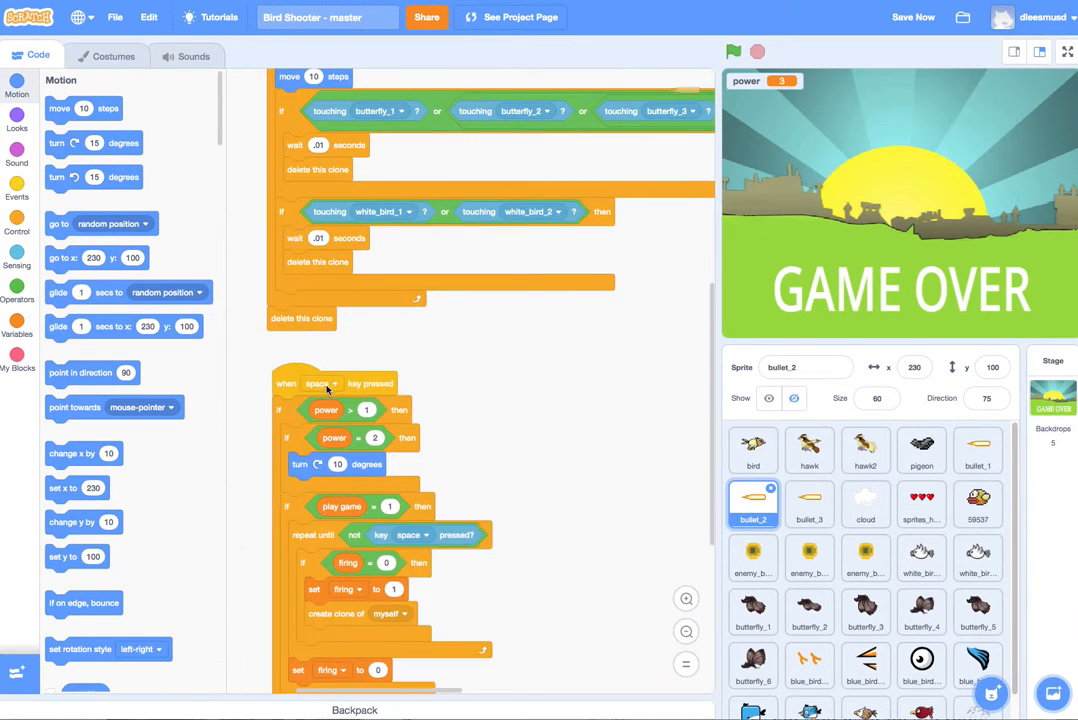
{"action": "scroll", "scroll_direction": "down", "scroll_amount": 3}
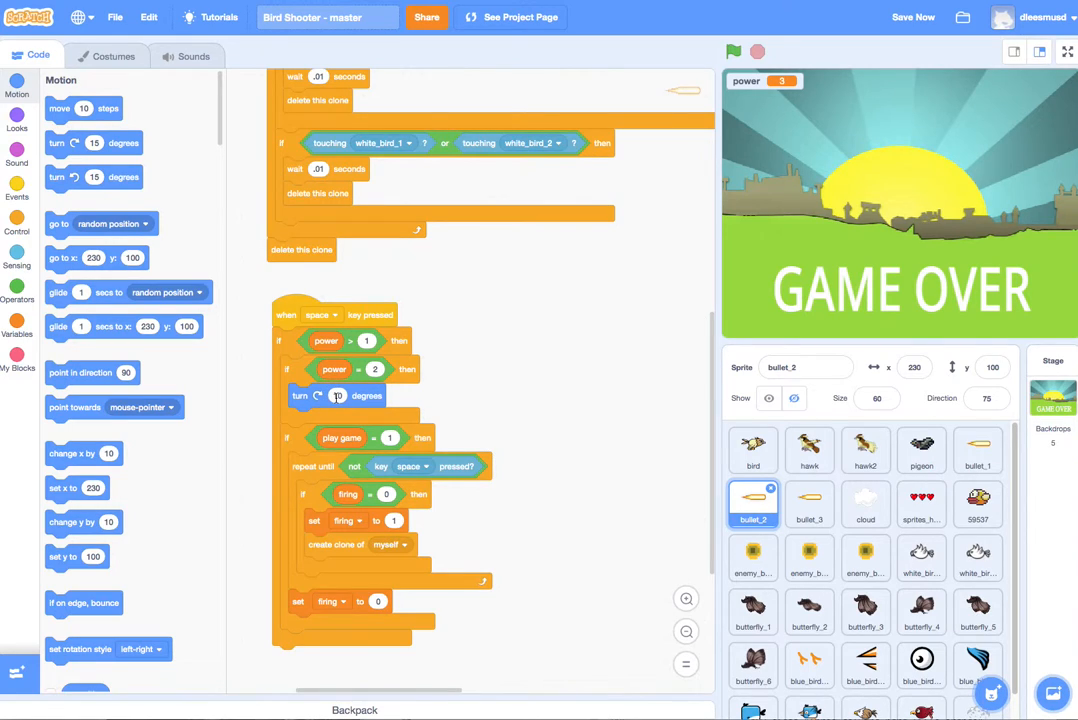
{"action": "mouse_move", "coordinate": [476, 384]}
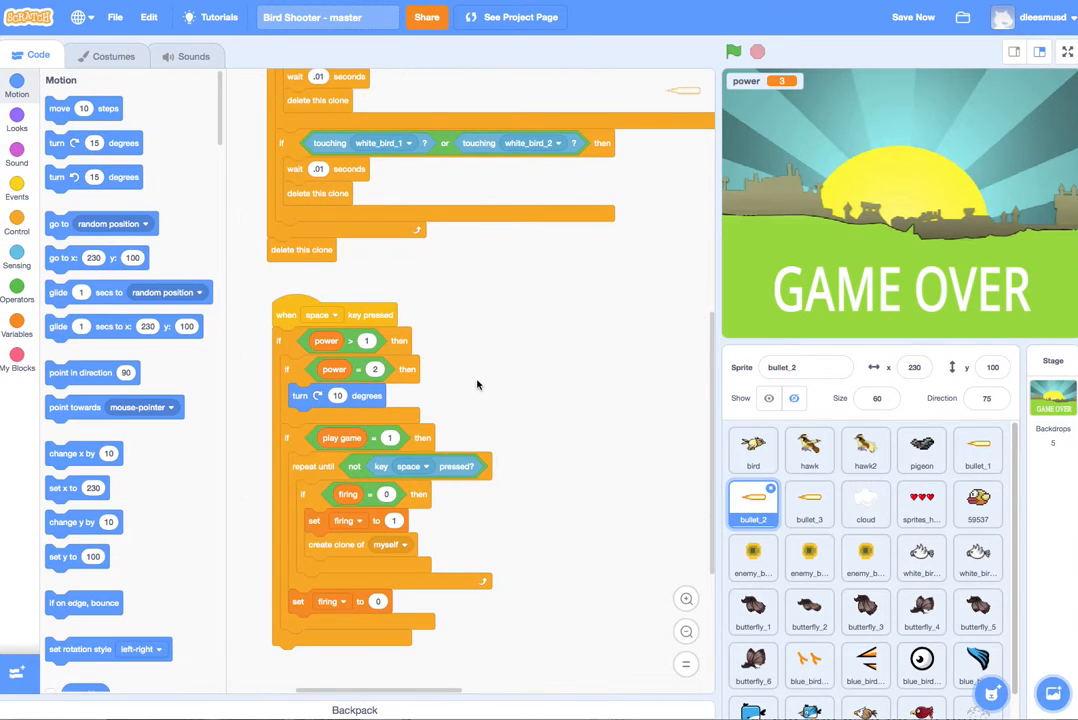
{"action": "mouse_move", "coordinate": [520, 408]}
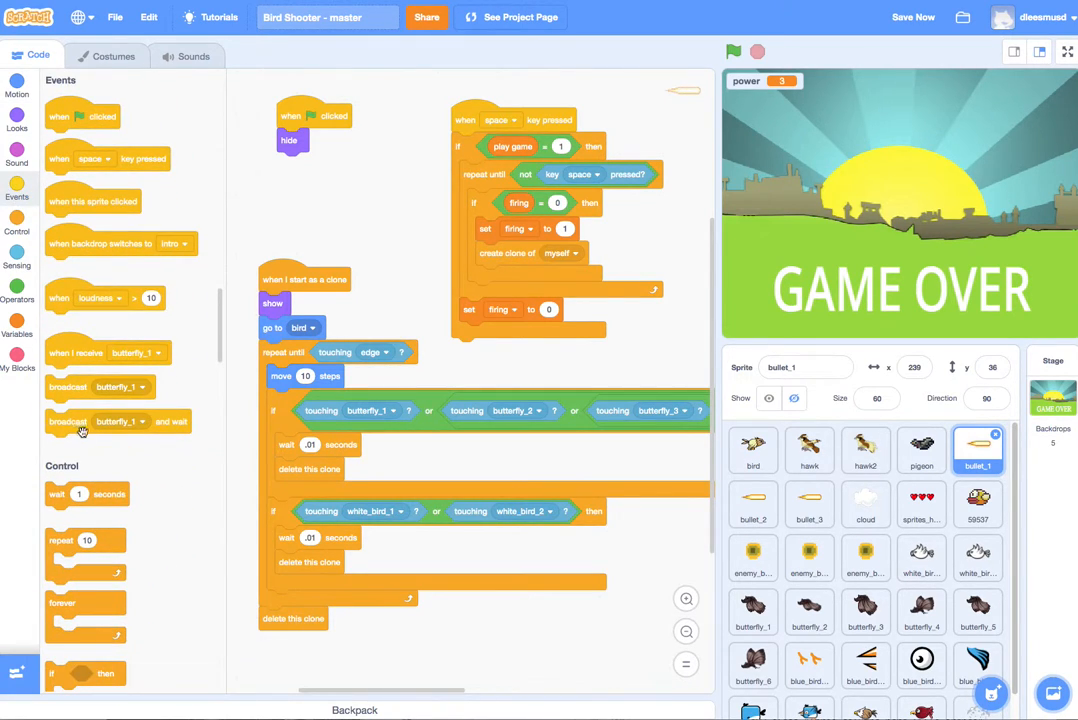
- Place the 'if power = 2 then turn 15 degrees' check inside bullet_1's play-game condition
{"action": "left_click", "coordinate": [16, 232]}
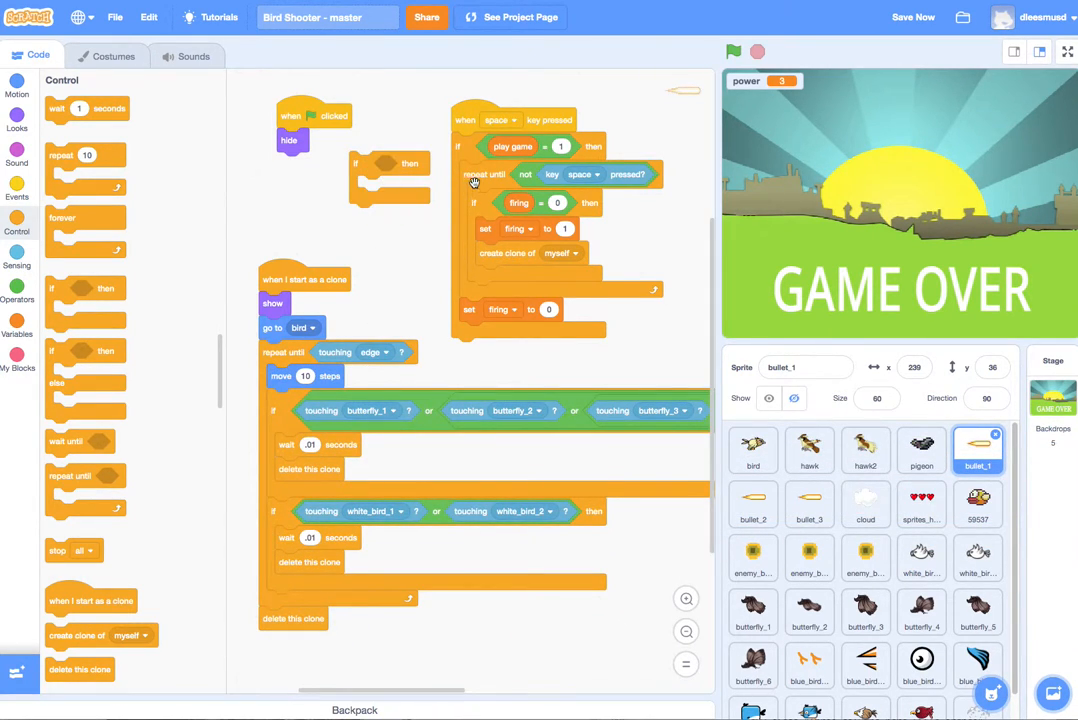
{"action": "left_click_drag", "start_coordinate": [472, 180], "coordinate": [380, 224]}
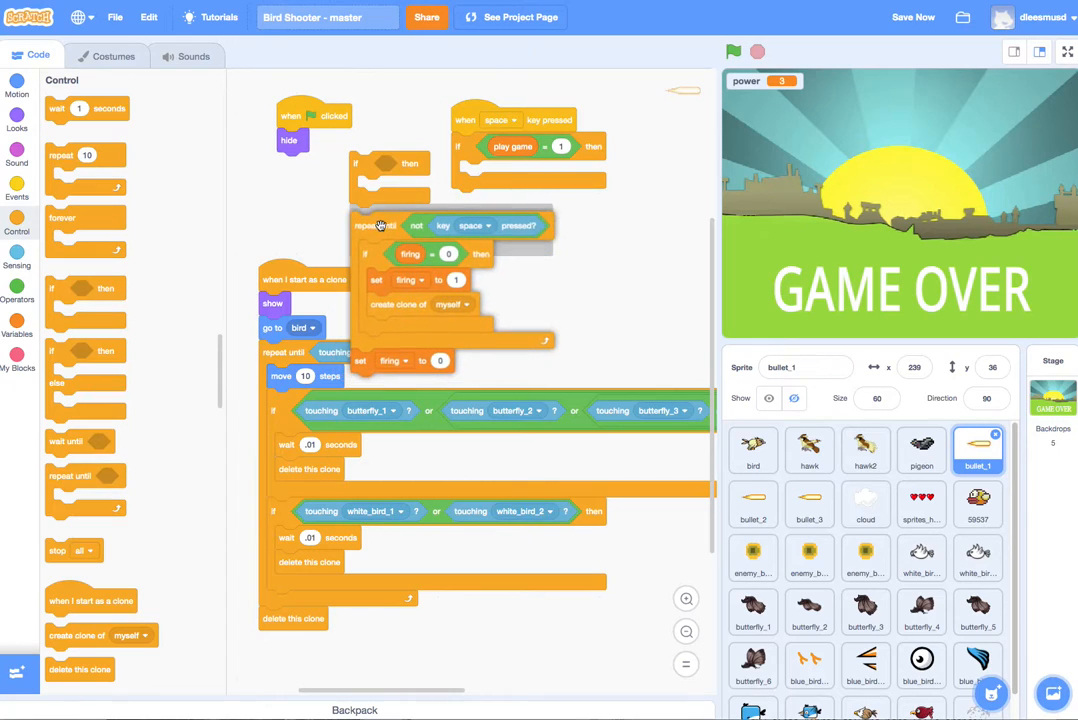
{"action": "left_click_drag", "start_coordinate": [380, 224], "coordinate": [520, 170]}
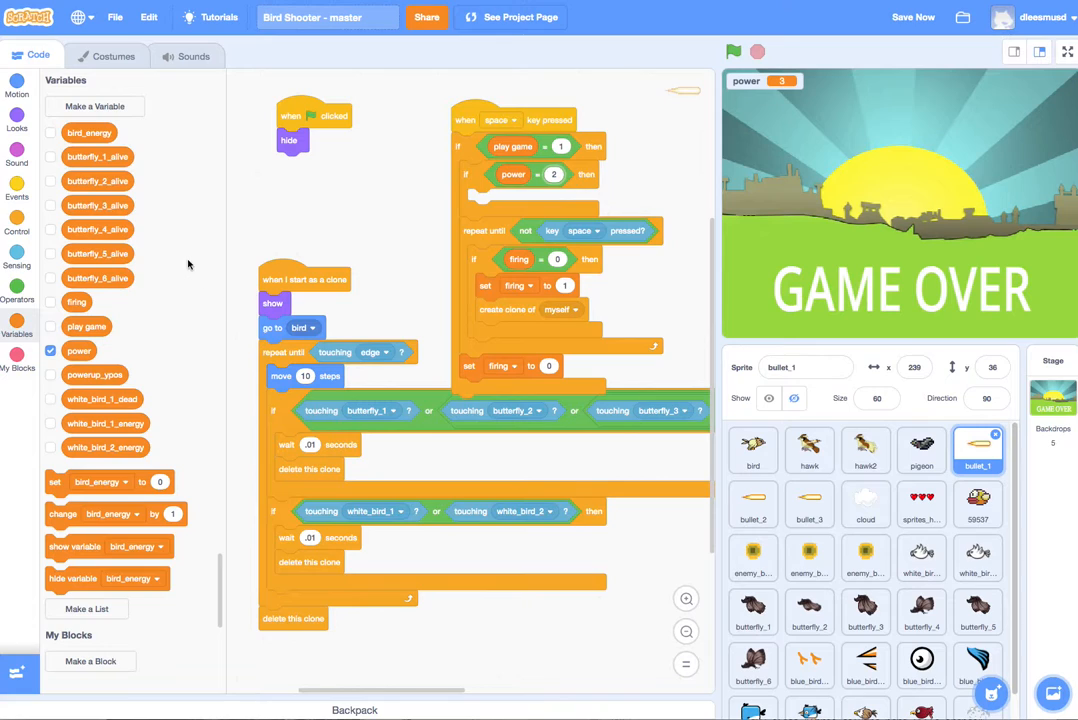
- Add 'point in direction 90' under bullet_1's green-flag hat and start the game
{"action": "left_click", "coordinate": [16, 96]}
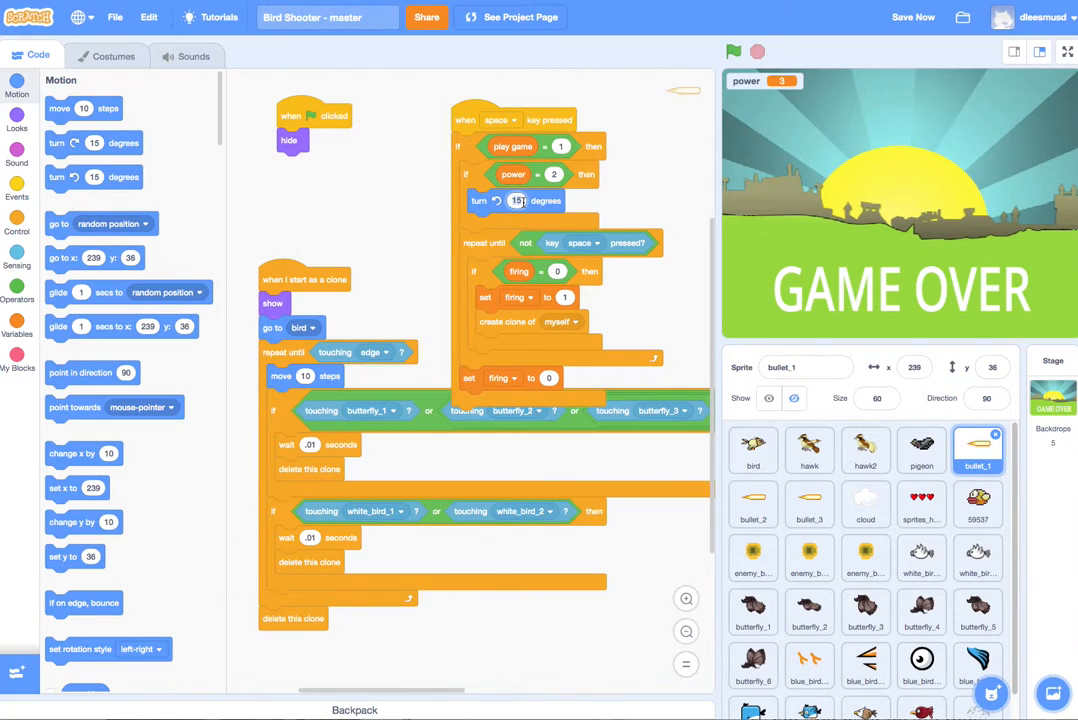
{"action": "type", "text": "10"}
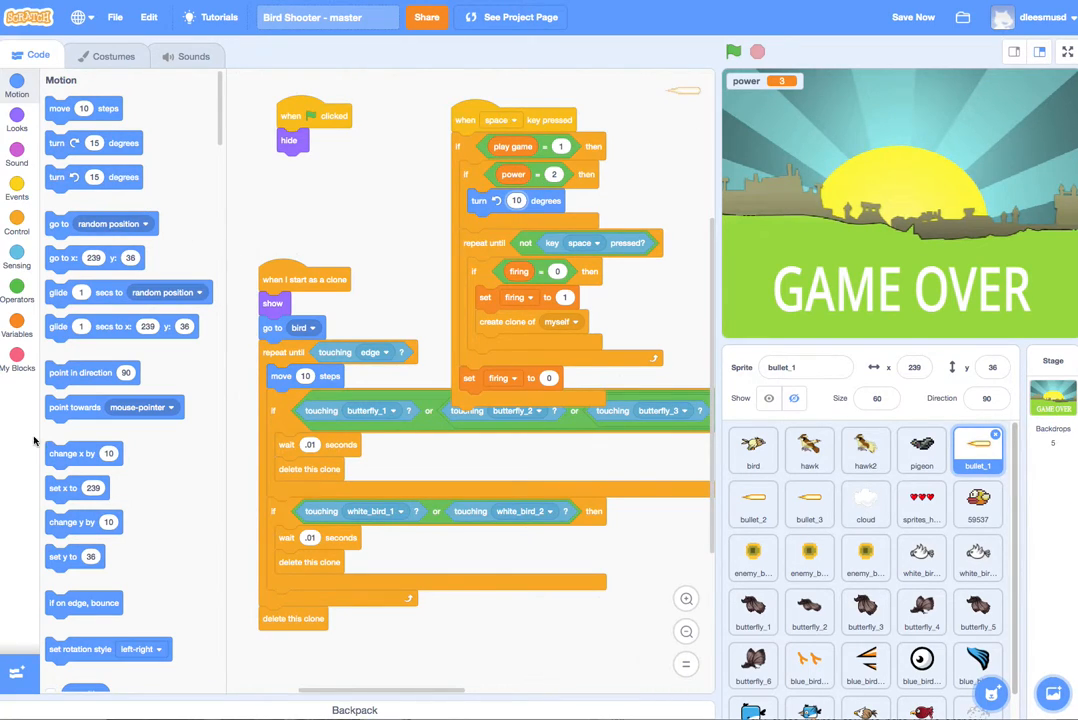
{"action": "left_click_drag", "start_coordinate": [90, 372], "coordinate": [324, 166]}
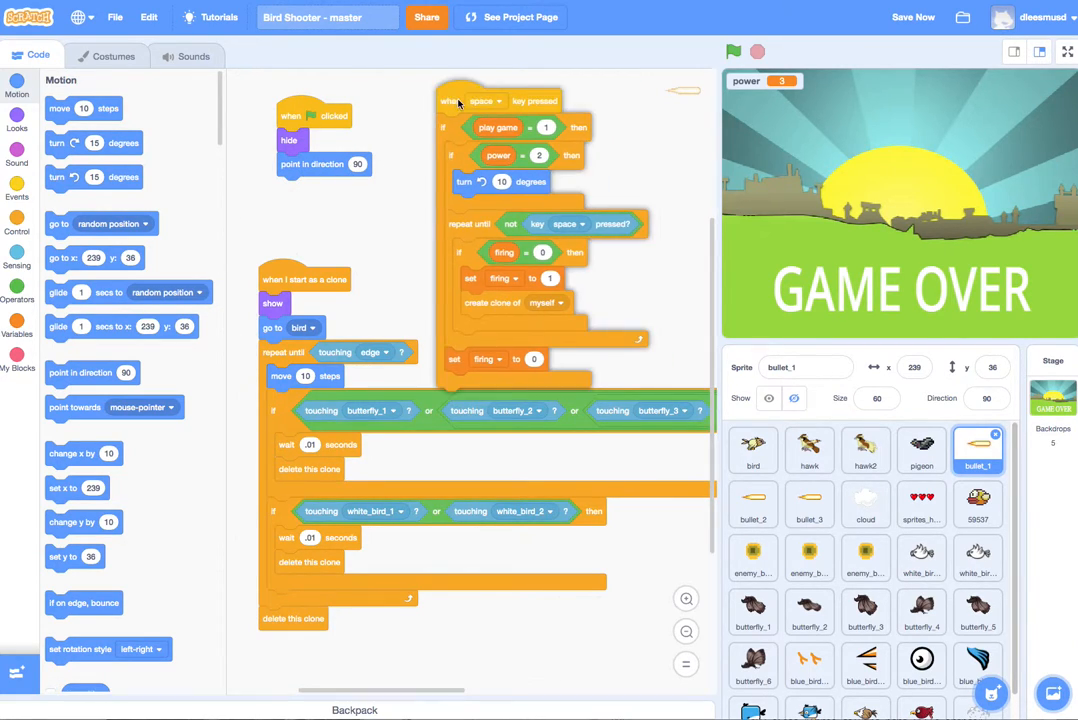
{"action": "left_click", "coordinate": [732, 50]}
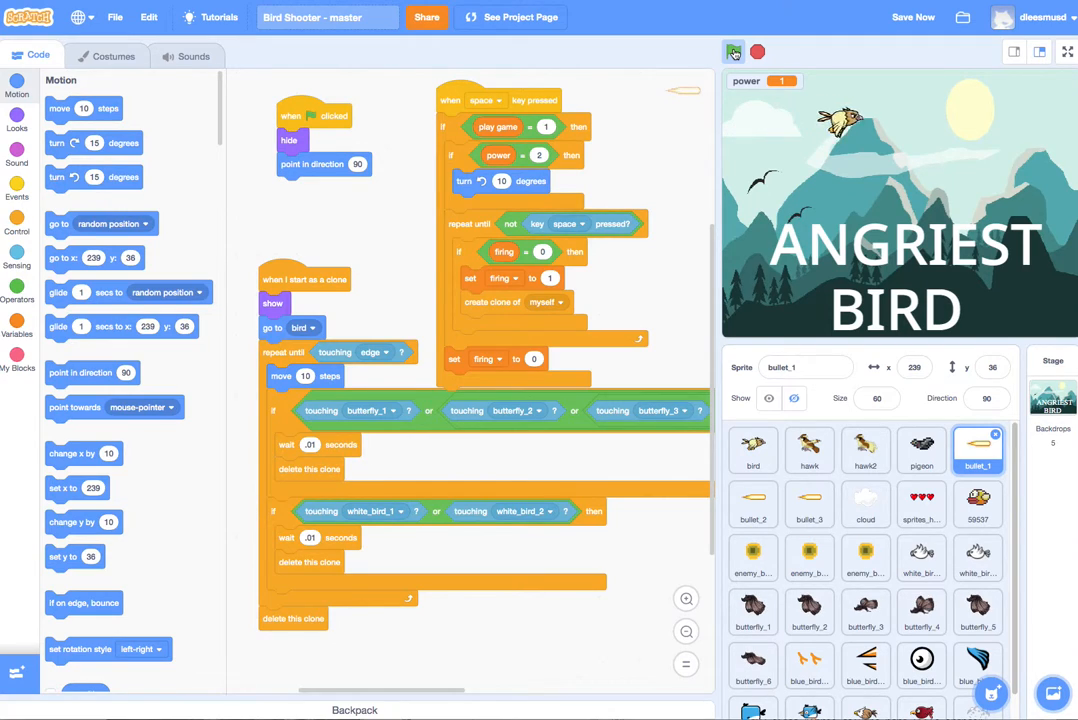
- Play the game from the title screen, then detach the power-2 turn check from bullet_1's space script
{"action": "left_click", "coordinate": [734, 52]}
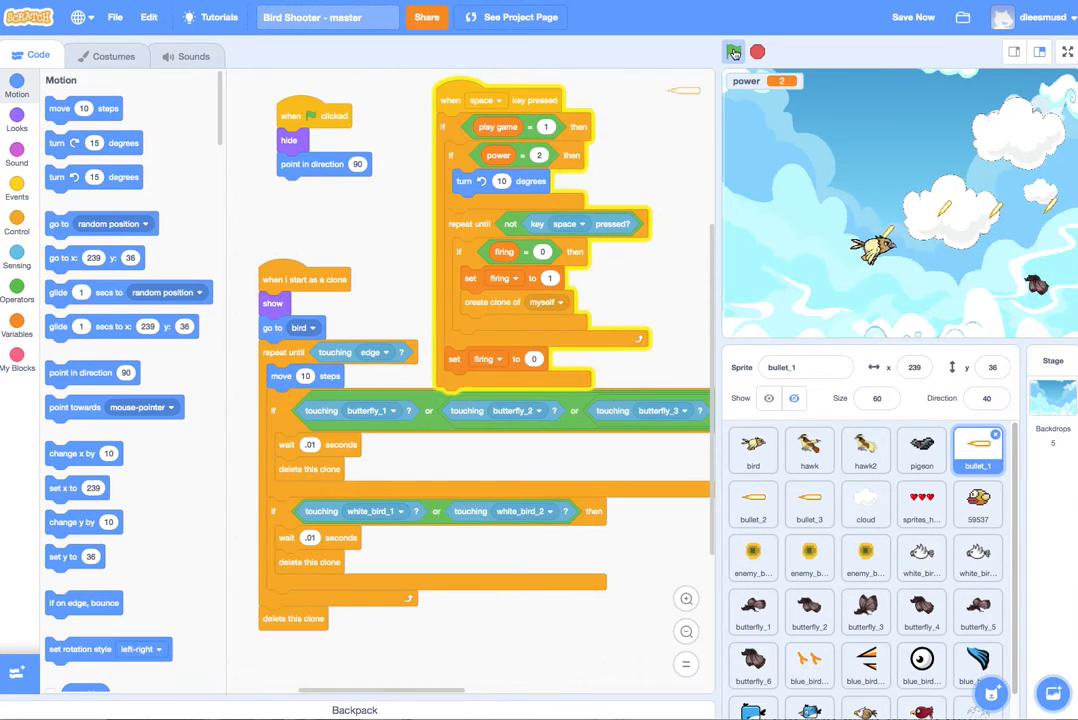
{"action": "left_click", "coordinate": [736, 48]}
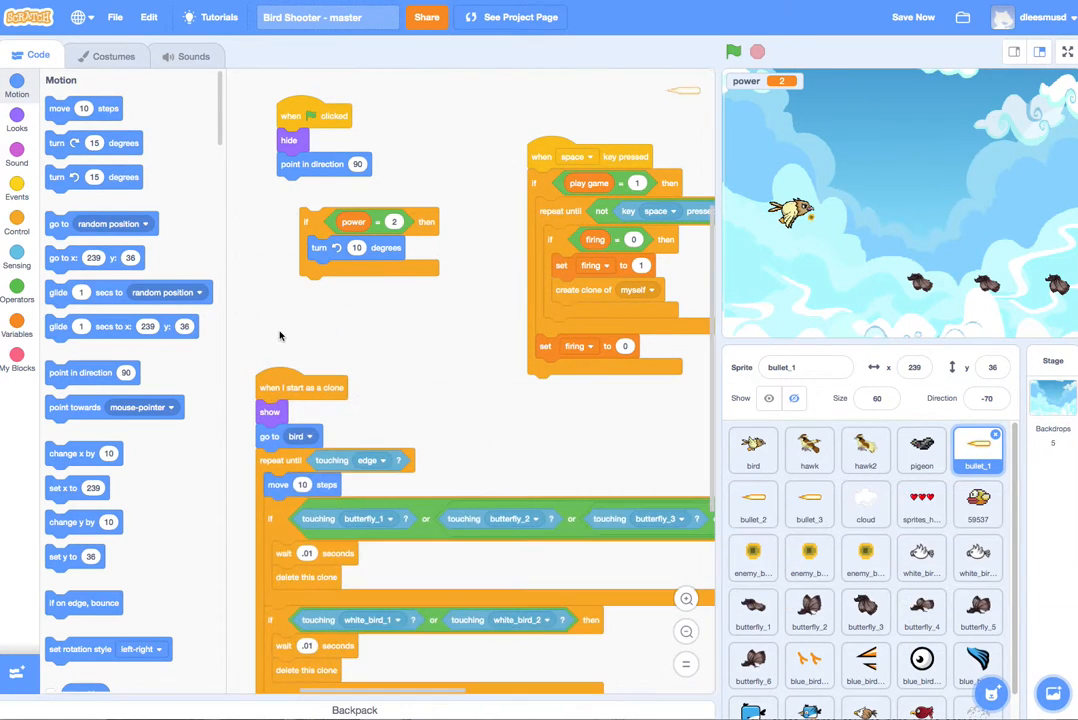
- Reassemble bullet_1's space-key script with direction 90 and the power-2 turn, then select bullet_2
{"action": "left_click", "coordinate": [16, 188]}
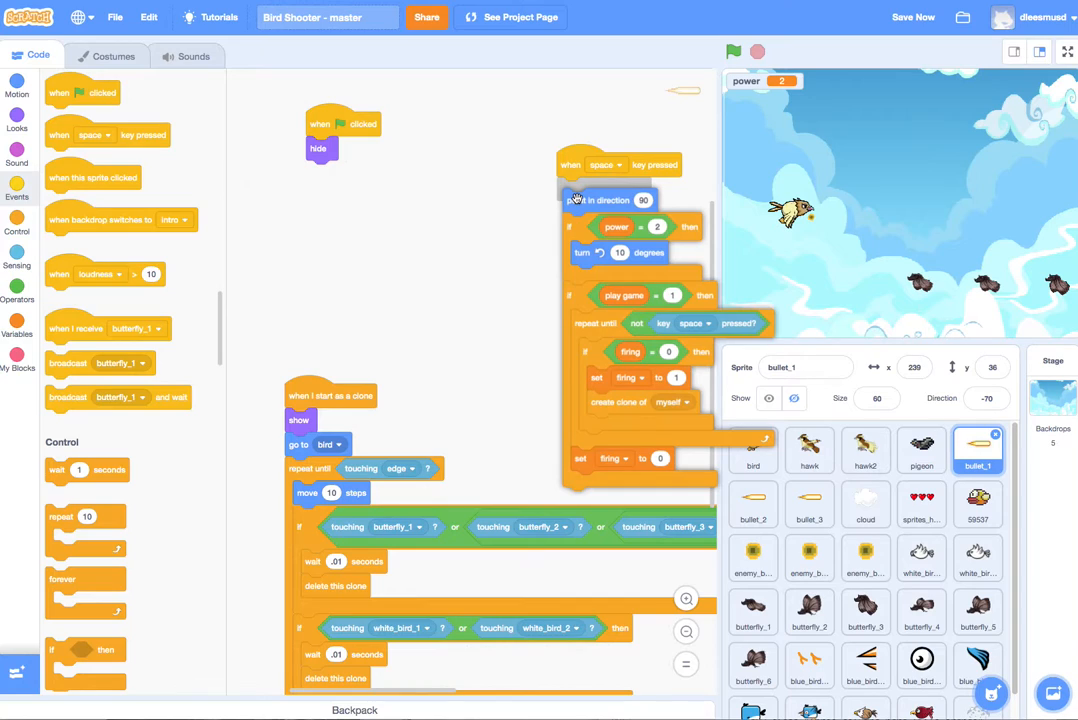
{"action": "left_click_drag", "start_coordinate": [576, 200], "coordinate": [462, 186]}
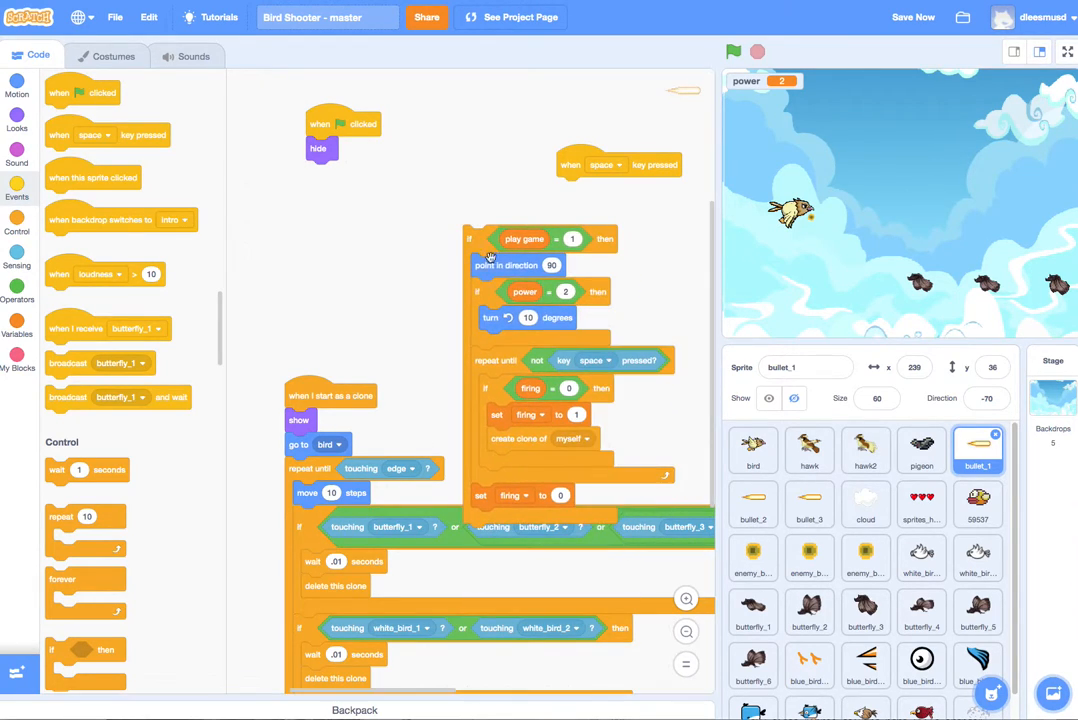
{"action": "mouse_move", "coordinate": [544, 344]}
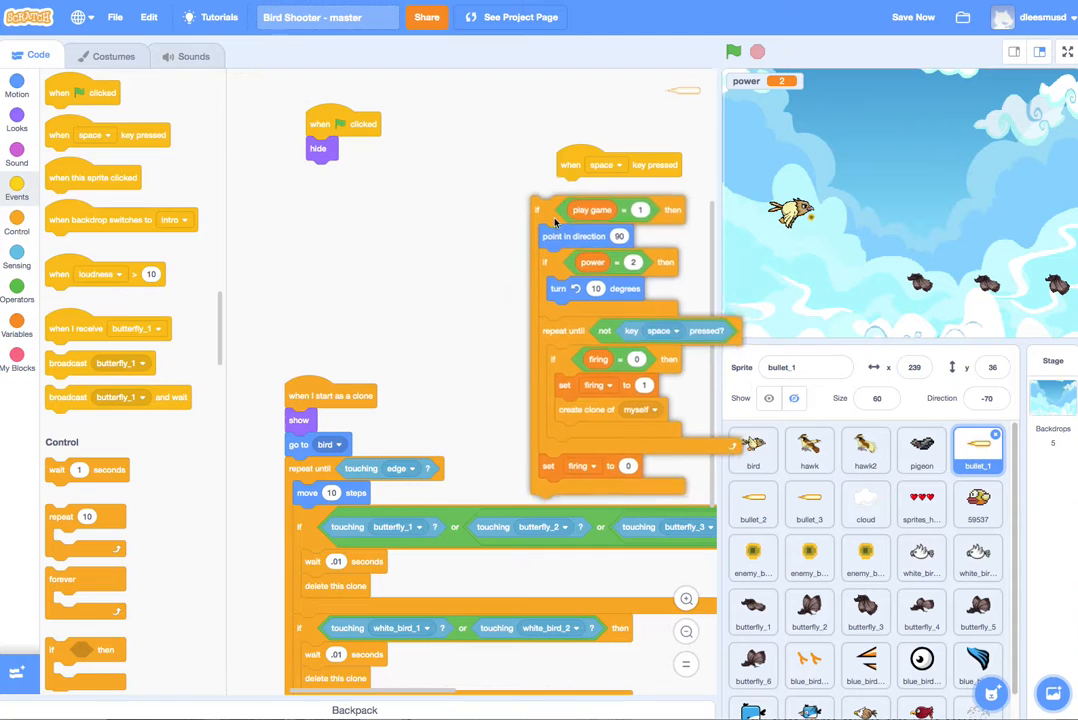
{"action": "left_click", "coordinate": [752, 504]}
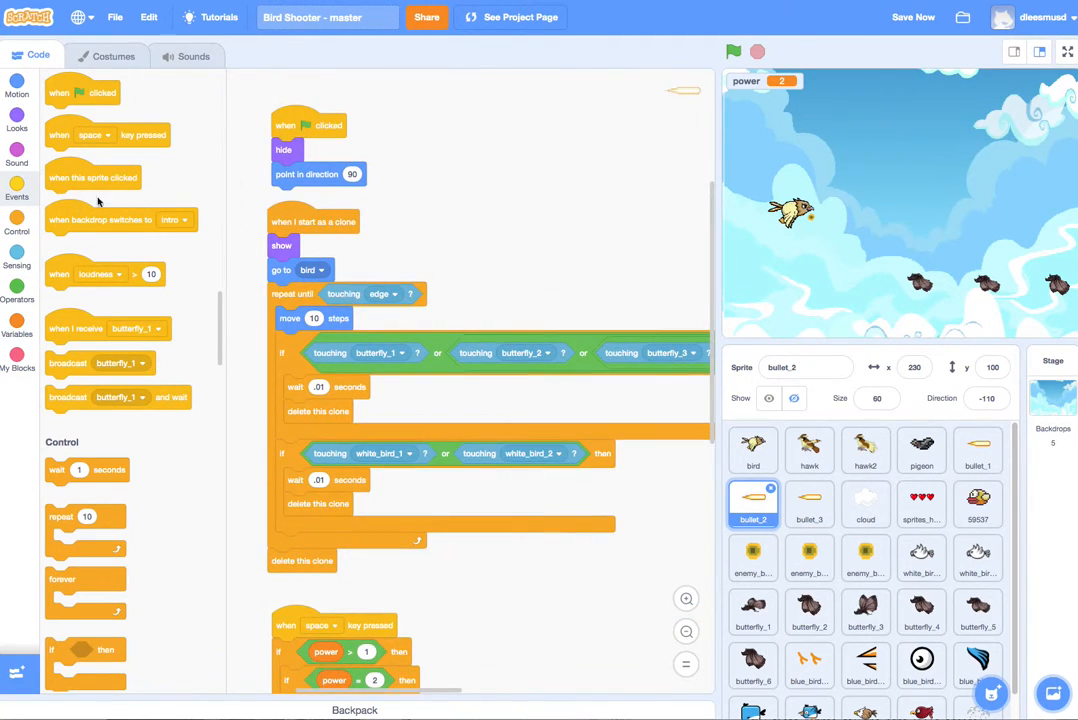
- Scroll to bullet_2's copied space-key firing script to review it
{"action": "left_click", "coordinate": [16, 92]}
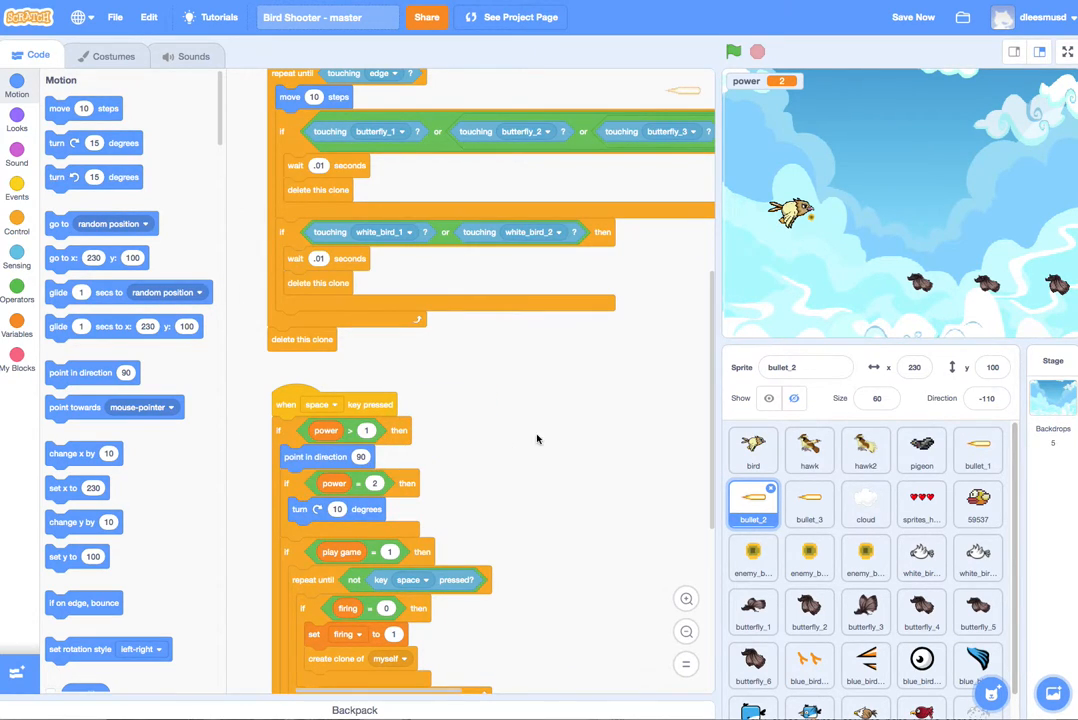
{"action": "scroll", "scroll_direction": "down", "scroll_amount": 3}
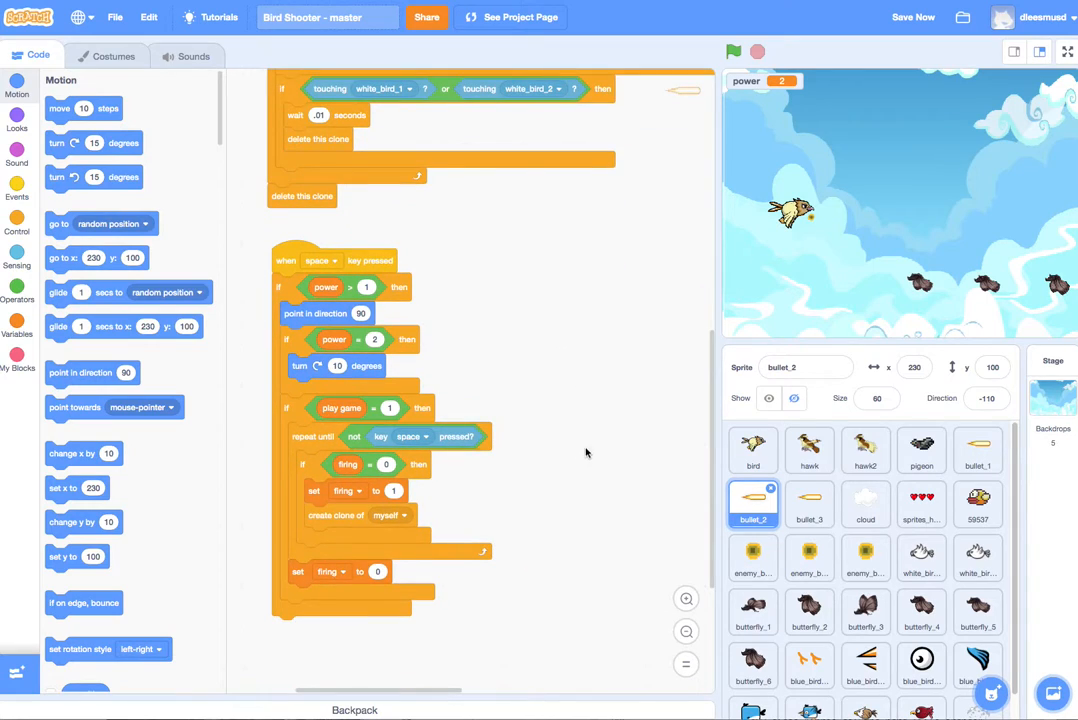
{"action": "mouse_move", "coordinate": [578, 276]}
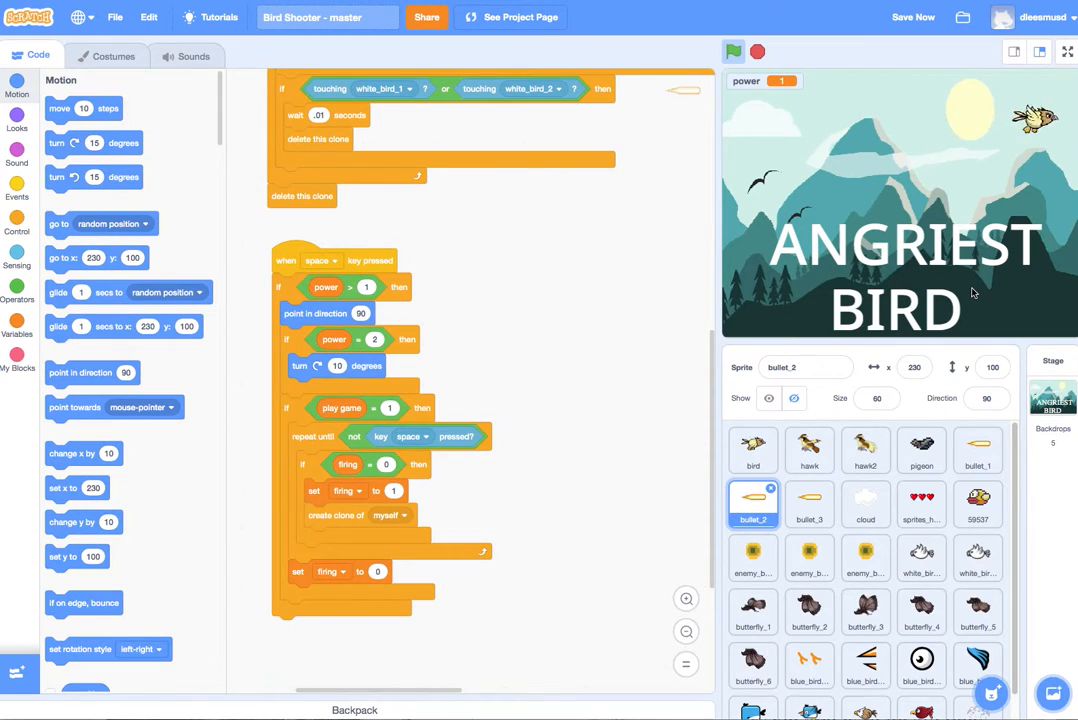
- Play-test the game from the title screen and scroll through the code
{"action": "left_click", "coordinate": [732, 52]}
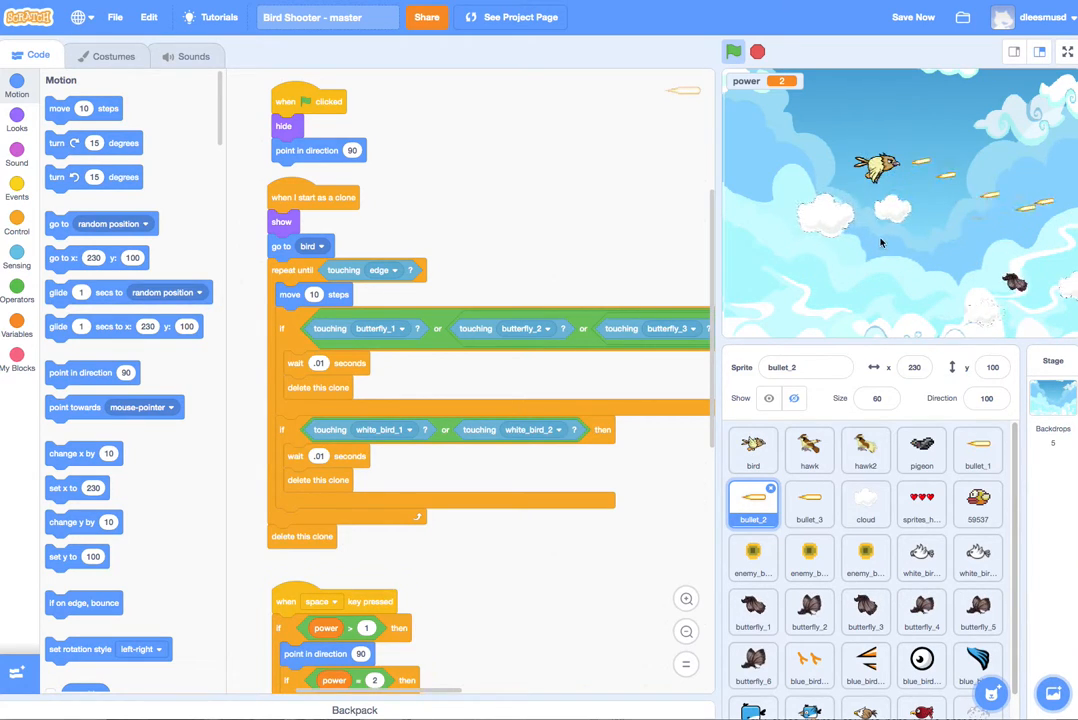
{"action": "left_click", "coordinate": [736, 50]}
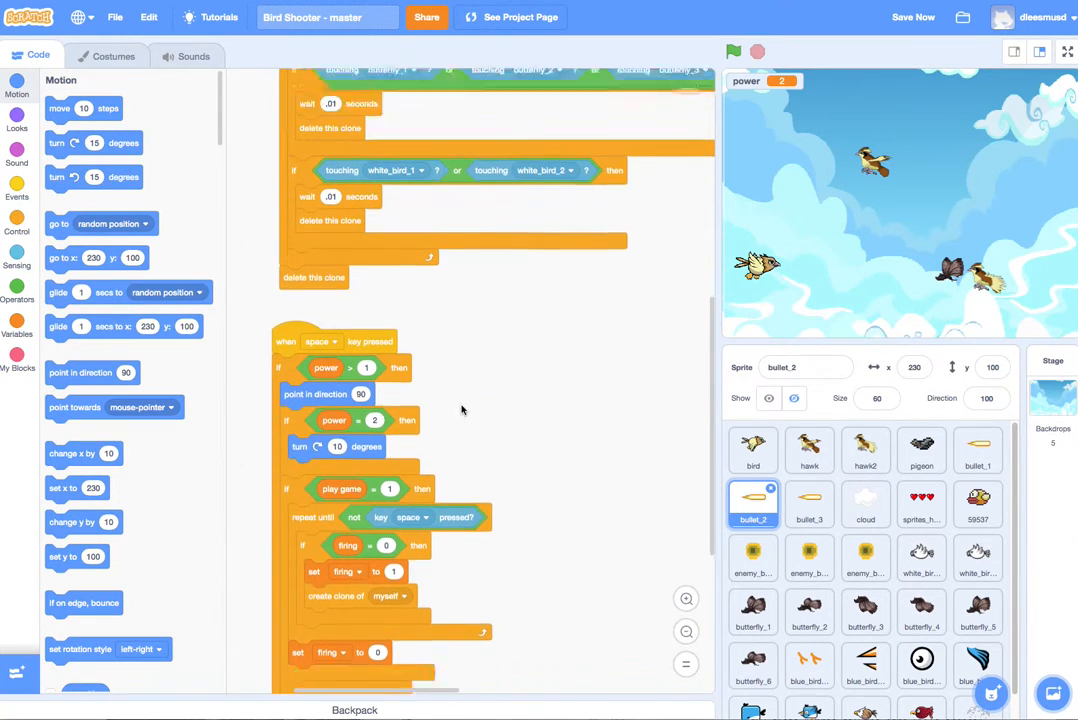
{"action": "scroll", "scroll_direction": "down", "scroll_amount": 3}
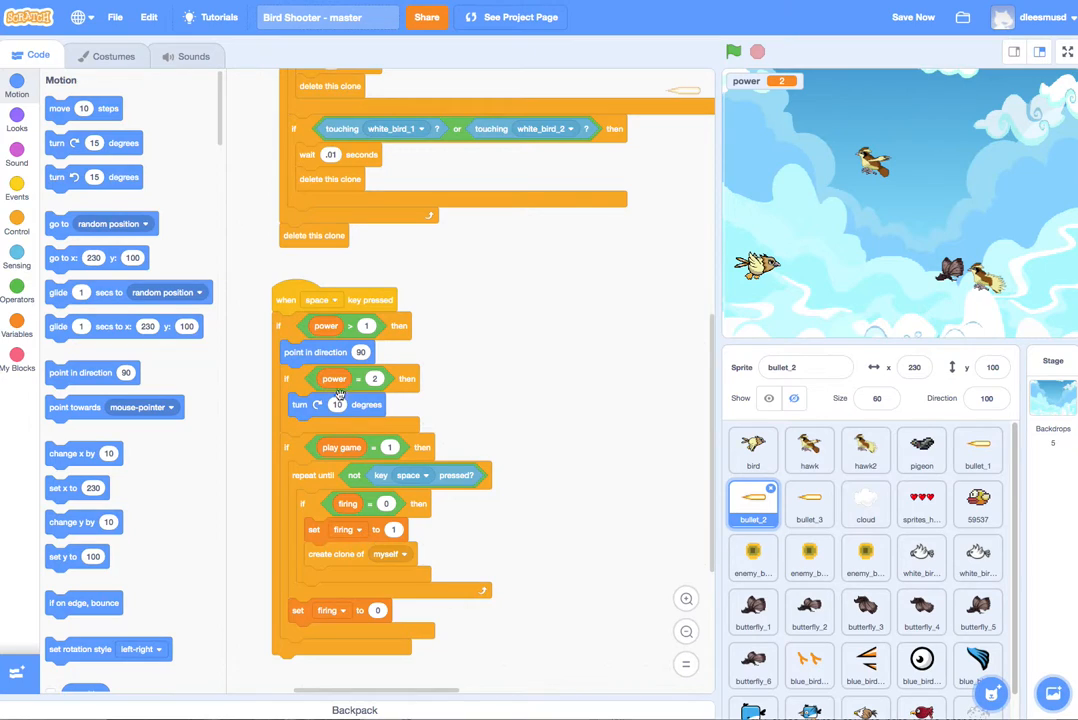
{"action": "mouse_move", "coordinate": [488, 524]}
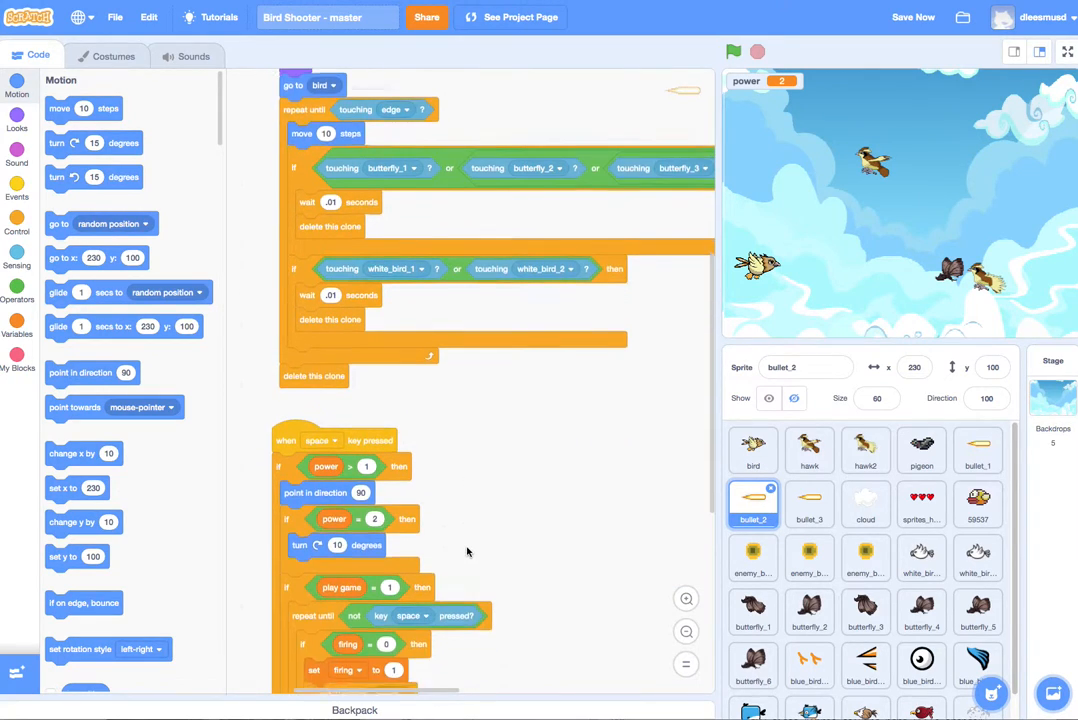
{"action": "scroll", "scroll_direction": "down", "scroll_amount": 3}
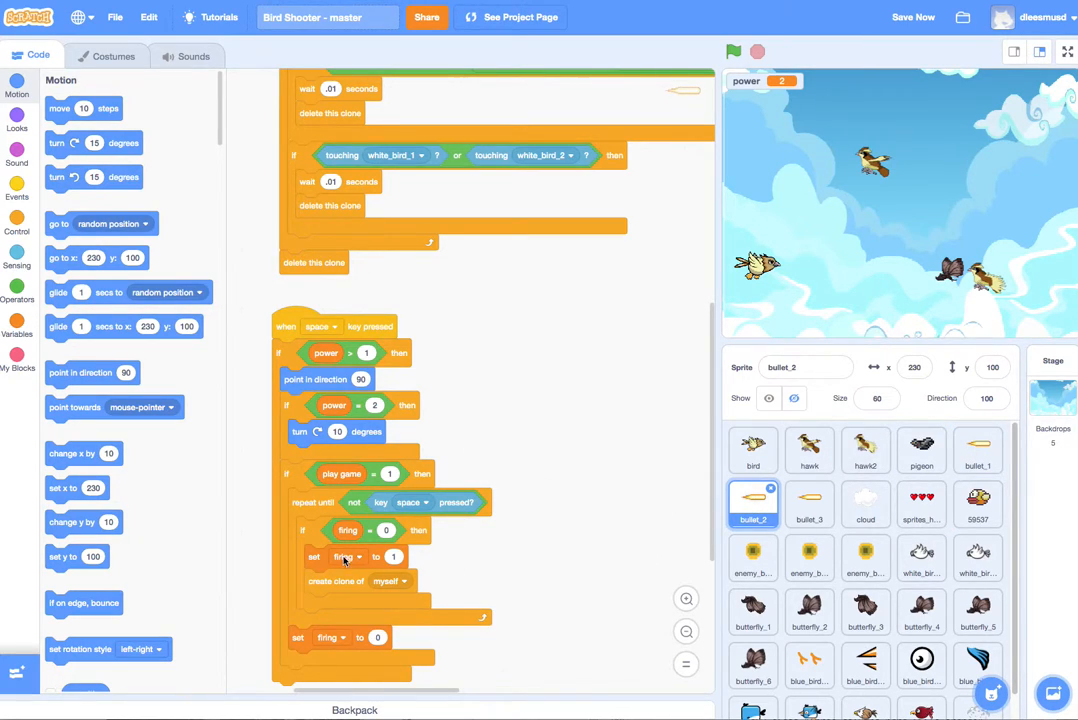
- Create a new variable firing_2 available to all sprites
{"action": "left_click", "coordinate": [14, 332]}
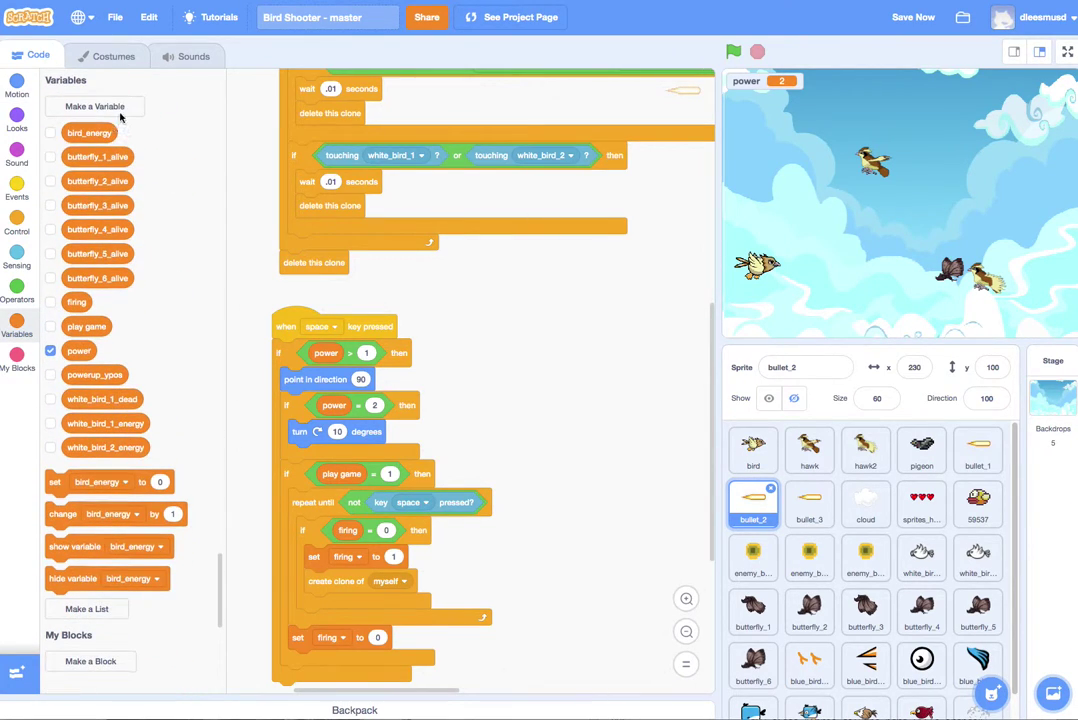
{"action": "left_click", "coordinate": [94, 106]}
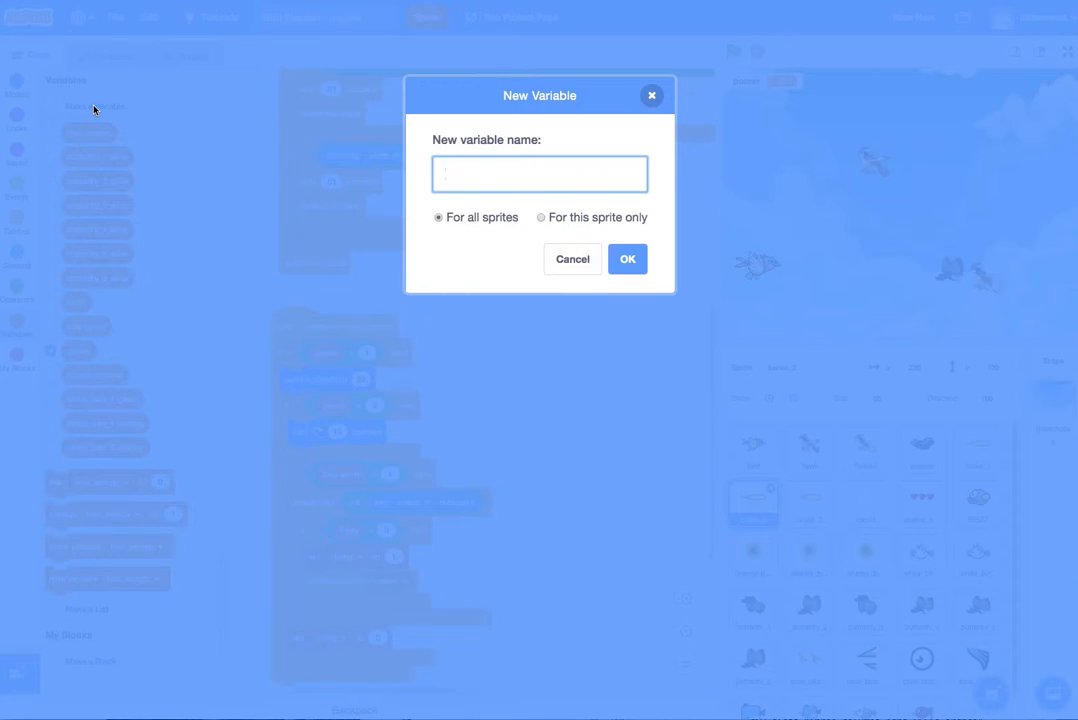
{"action": "type", "text": "firing_"}
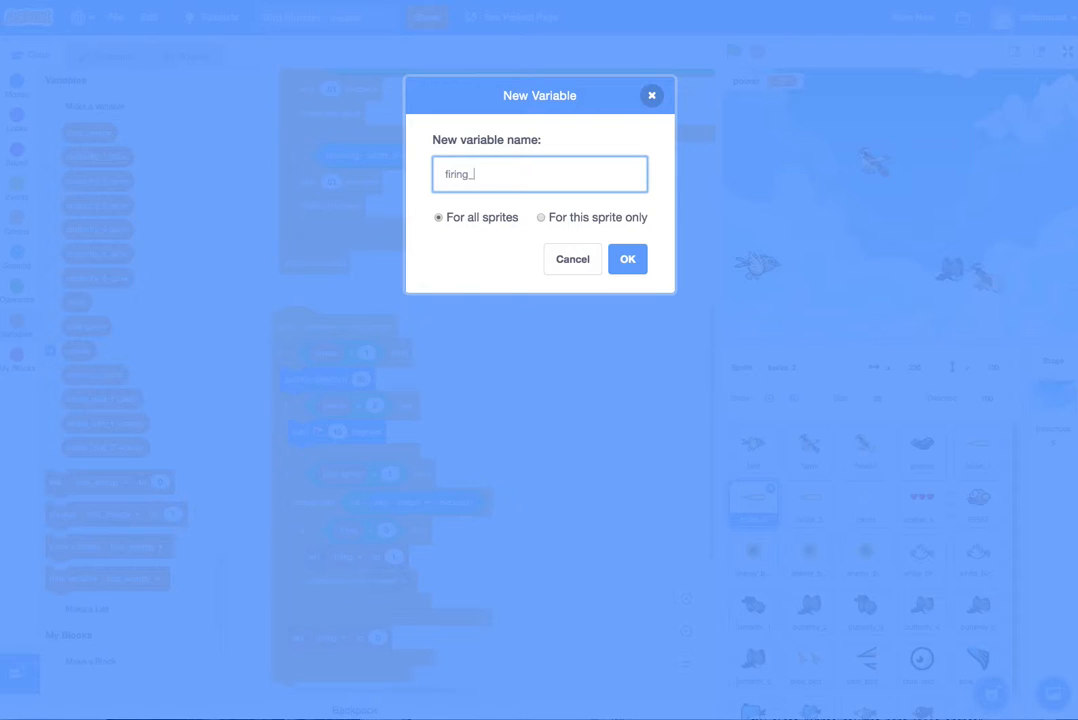
{"action": "left_click", "coordinate": [628, 260]}
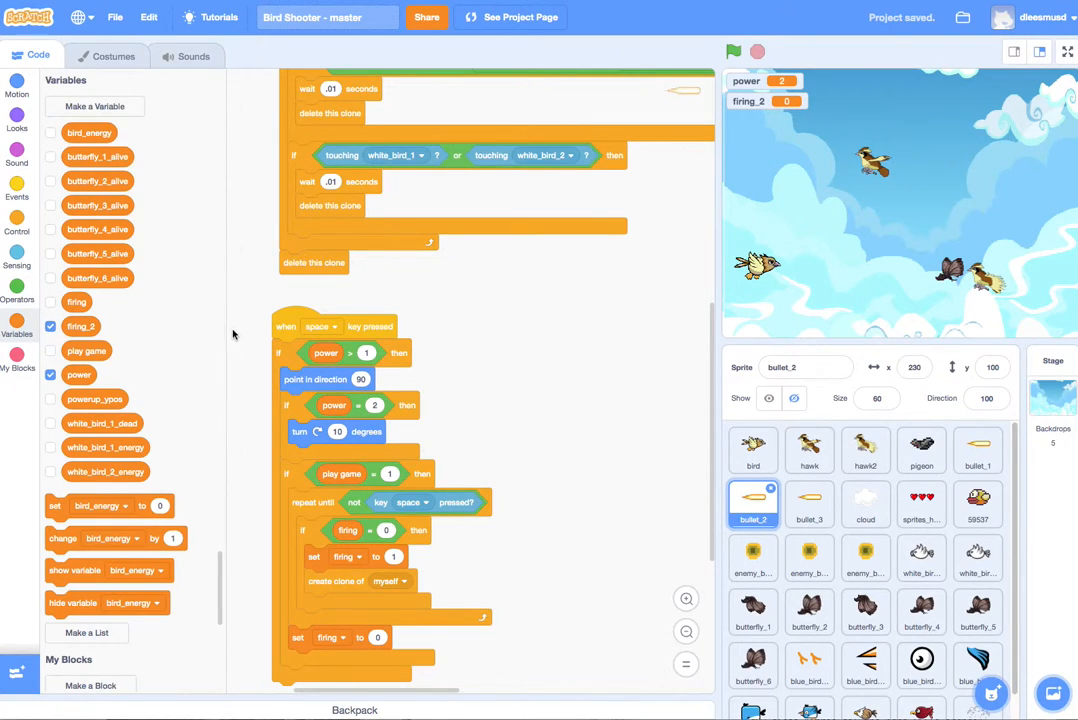
- Switch bullet_2's firing blocks to use firing_2 instead of firing
{"action": "left_click", "coordinate": [1054, 384]}
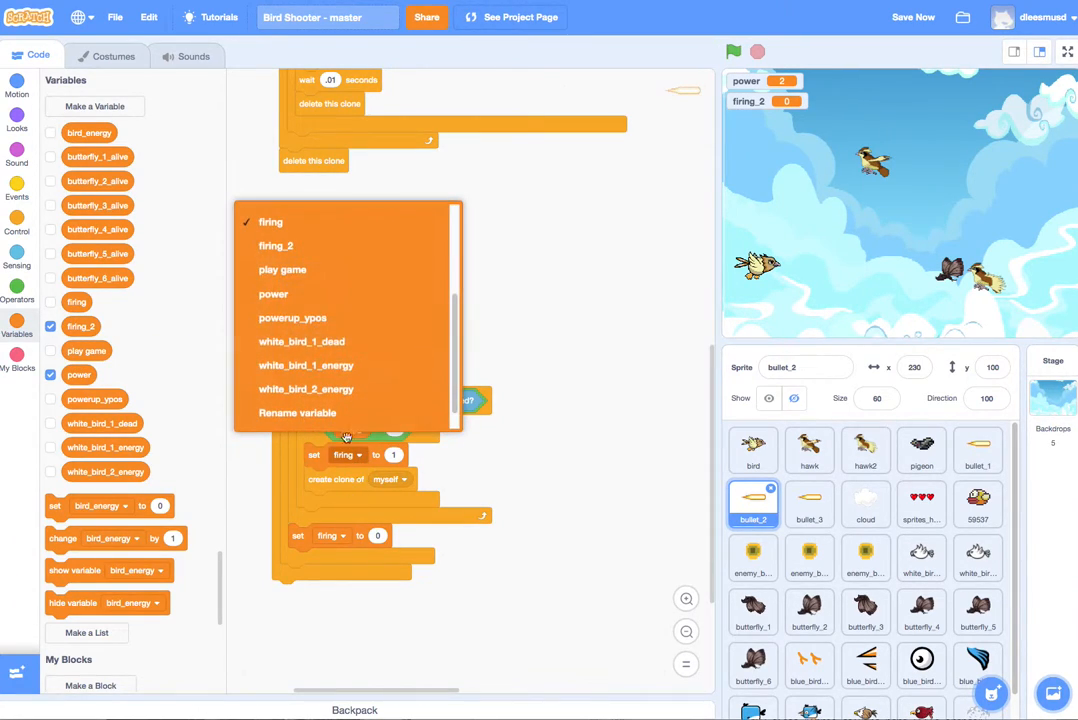
{"action": "left_click", "coordinate": [272, 222]}
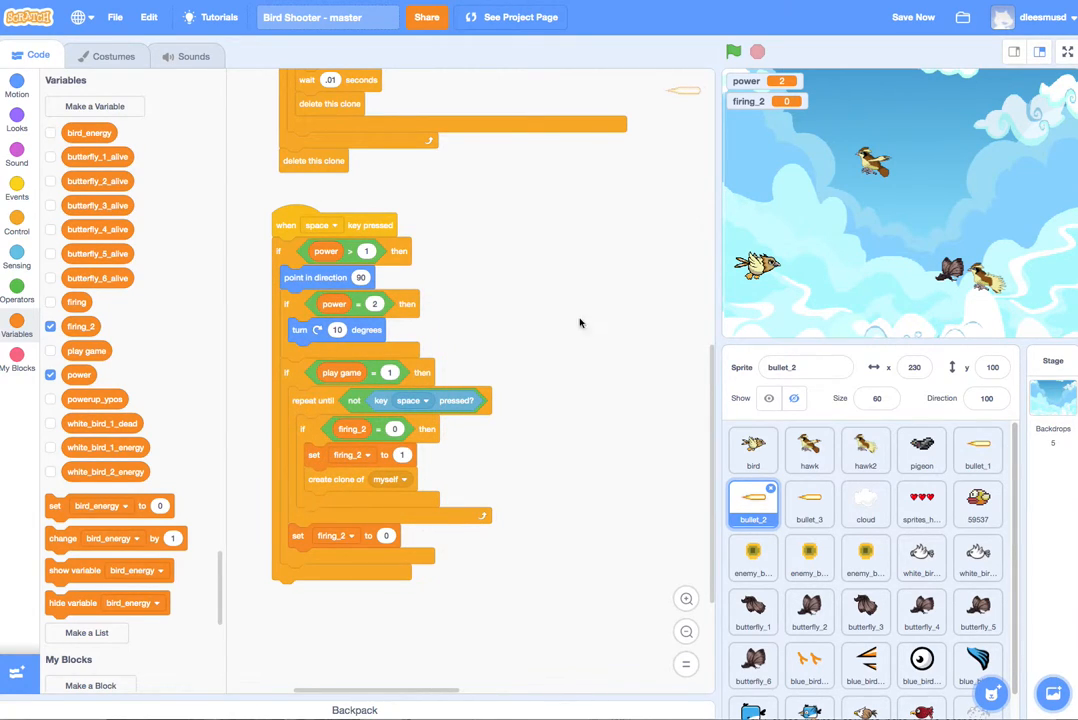
- Run the game from the title screen to test bullet_2's firing
{"action": "left_click", "coordinate": [734, 52]}
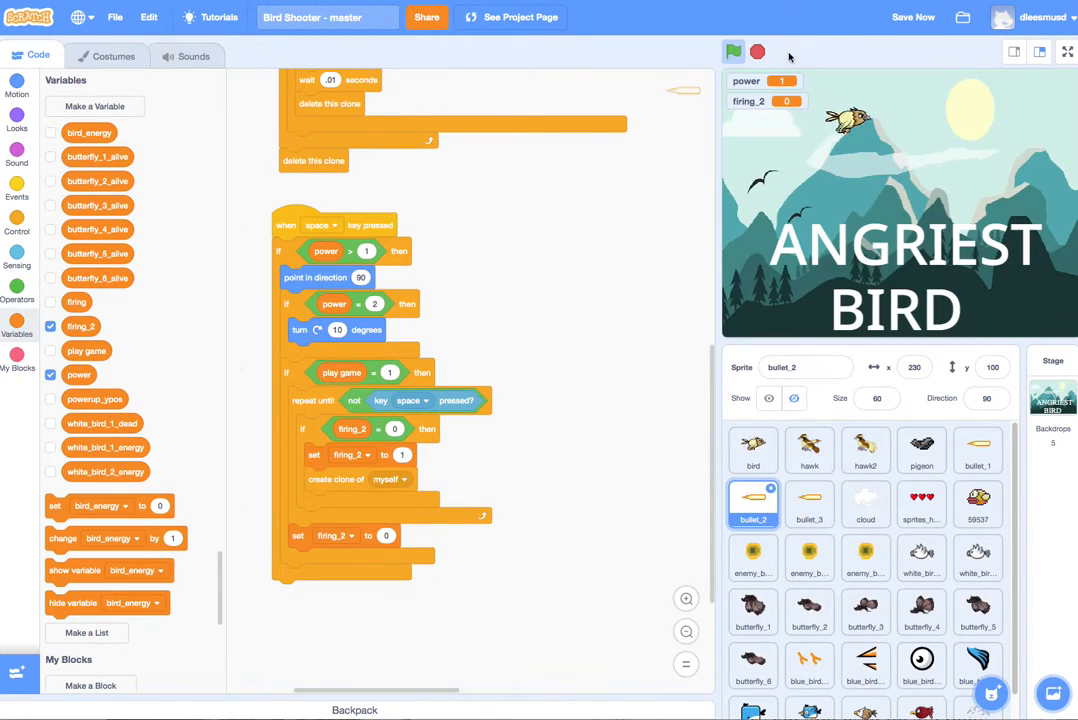
{"action": "left_click", "coordinate": [732, 52]}
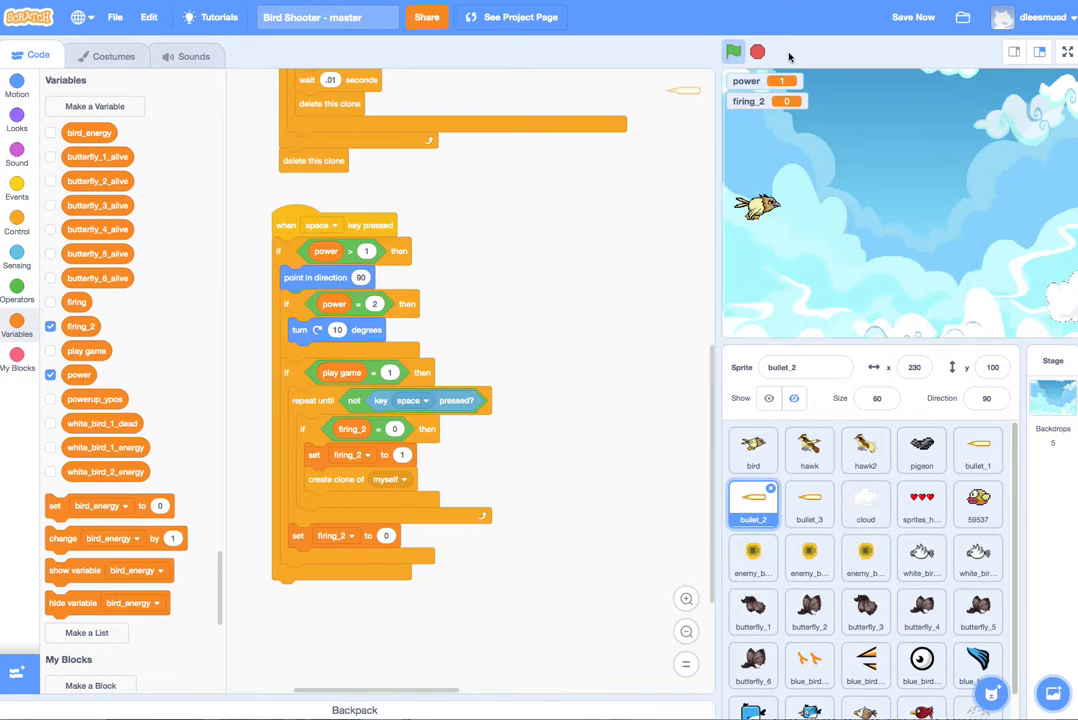
{"action": "left_click", "coordinate": [734, 52]}
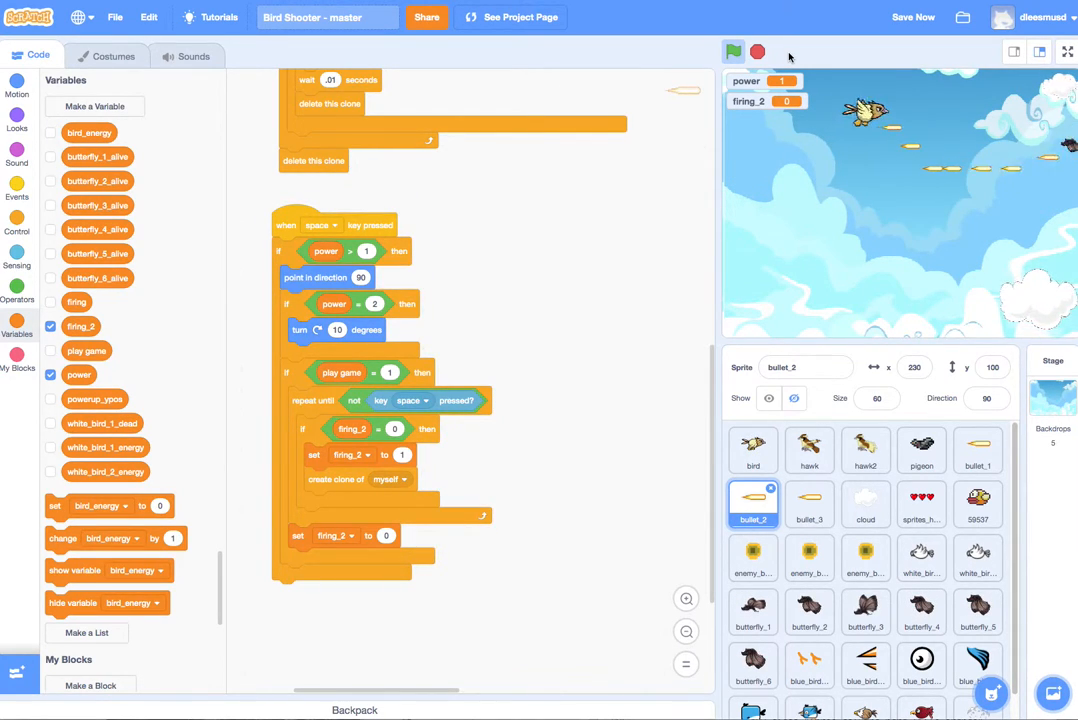